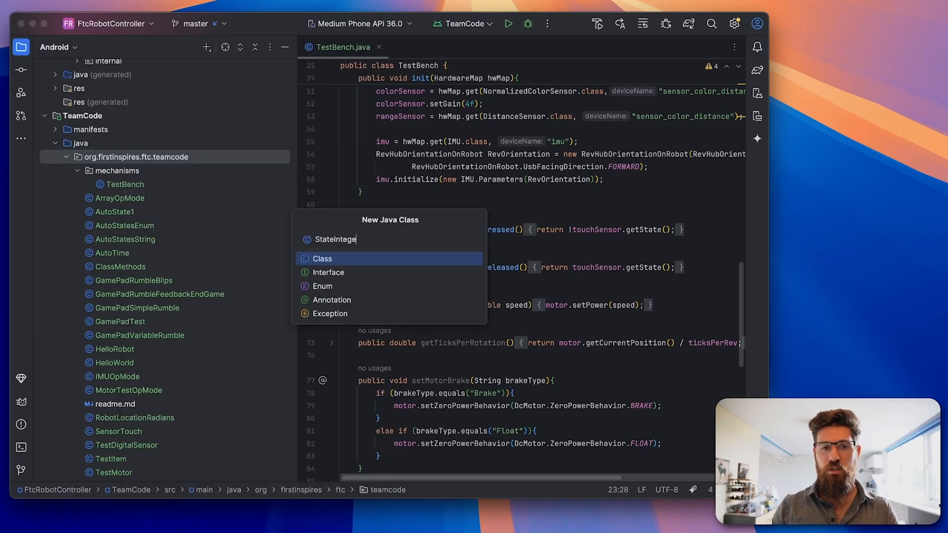
# Step: Finish naming the StateIntegerPractice class so it extends OpMode
pyautogui.write('g')
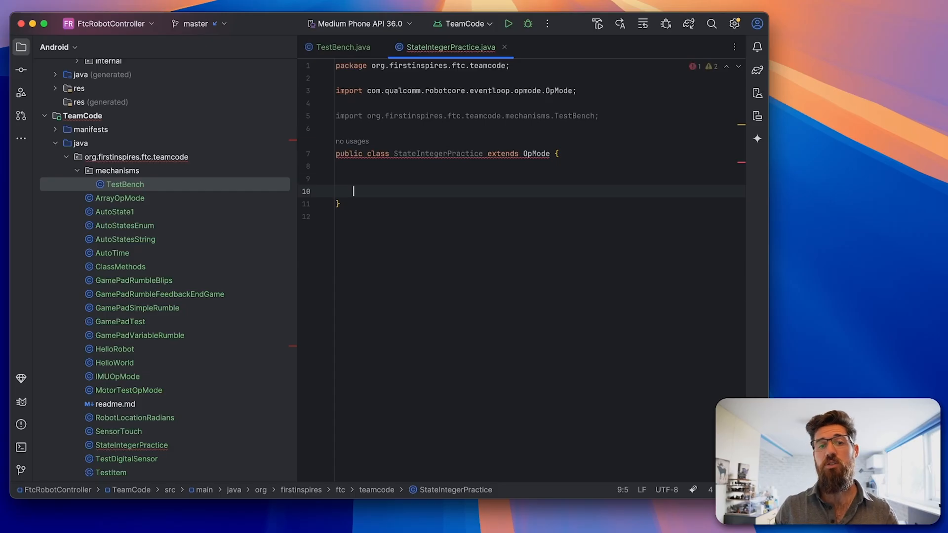
# Step: Add empty init() and loop() overrides via the 'pub' autocomplete
pyautogui.write('pub')
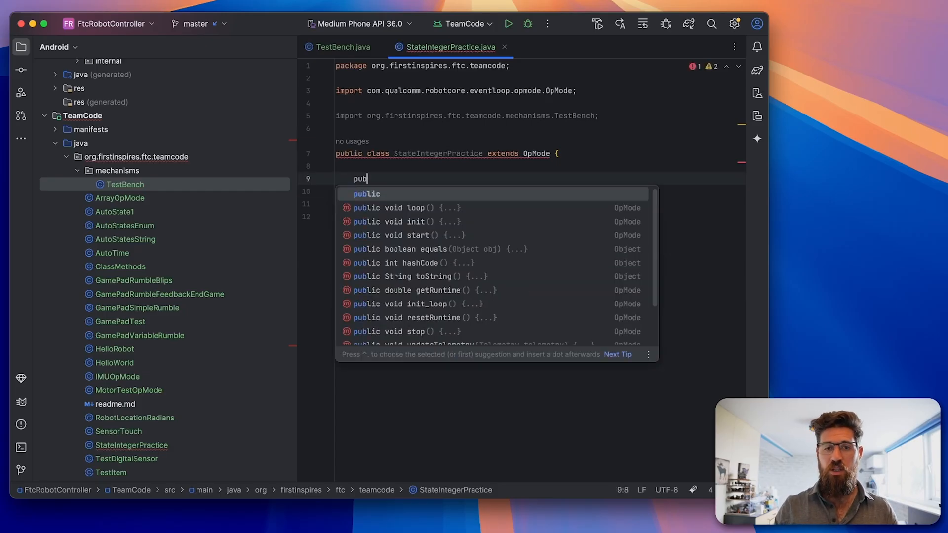
pyautogui.click(403, 221)
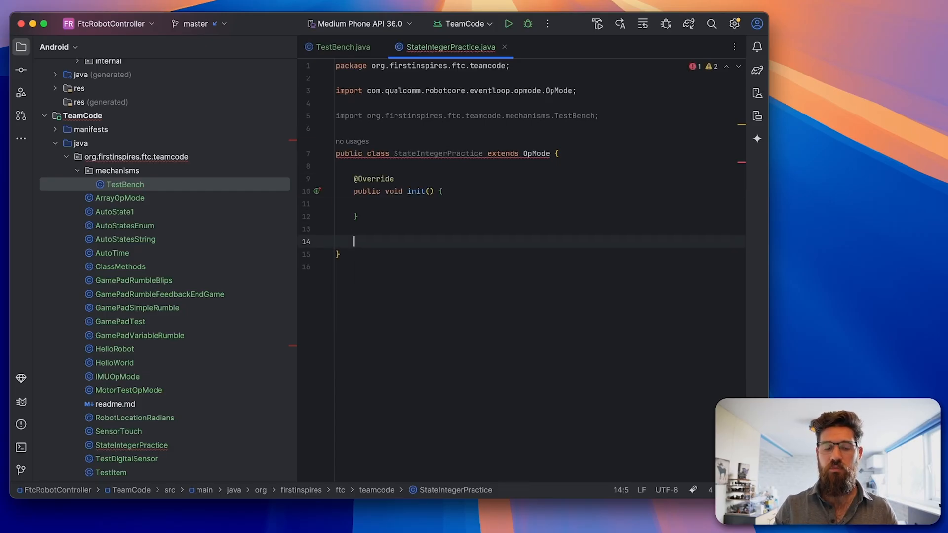
pyautogui.write('pub')
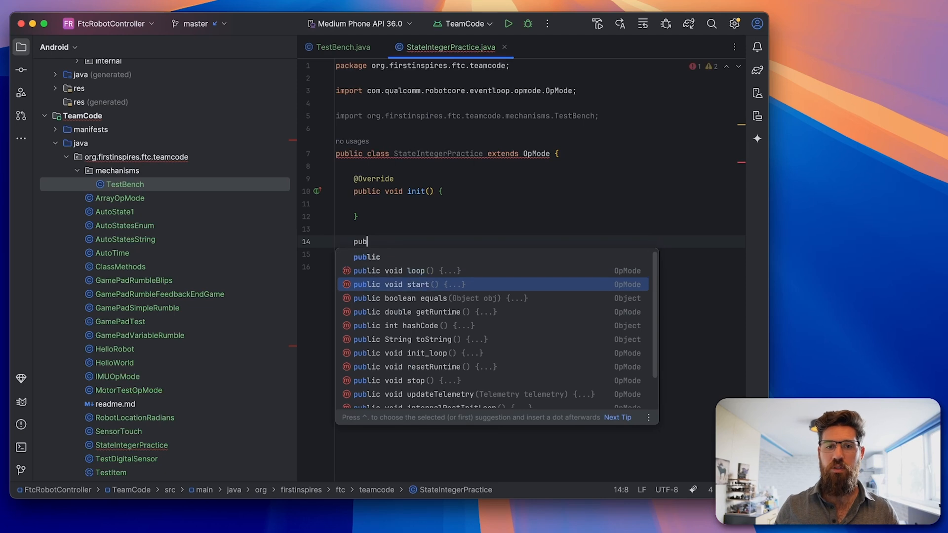
pyautogui.write('lic void loop() {')
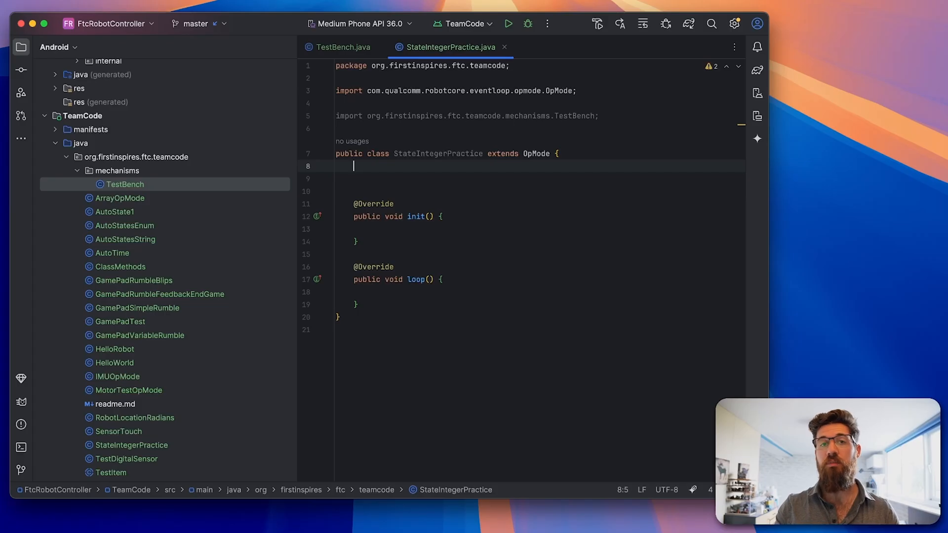
# Step: Declare 'TestBench bench = new TestBench();' and 'int state;' at the top of the class
pyautogui.write('T')
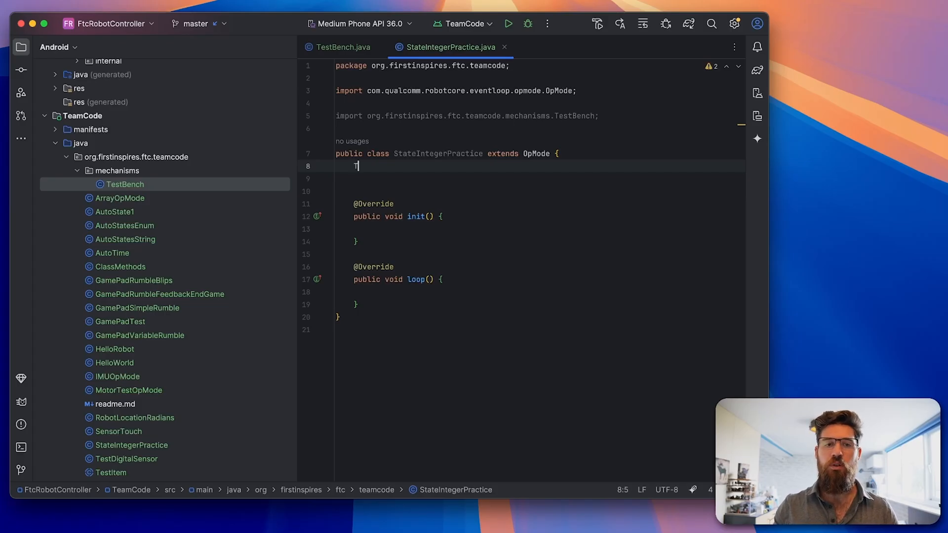
pyautogui.write('estBench')
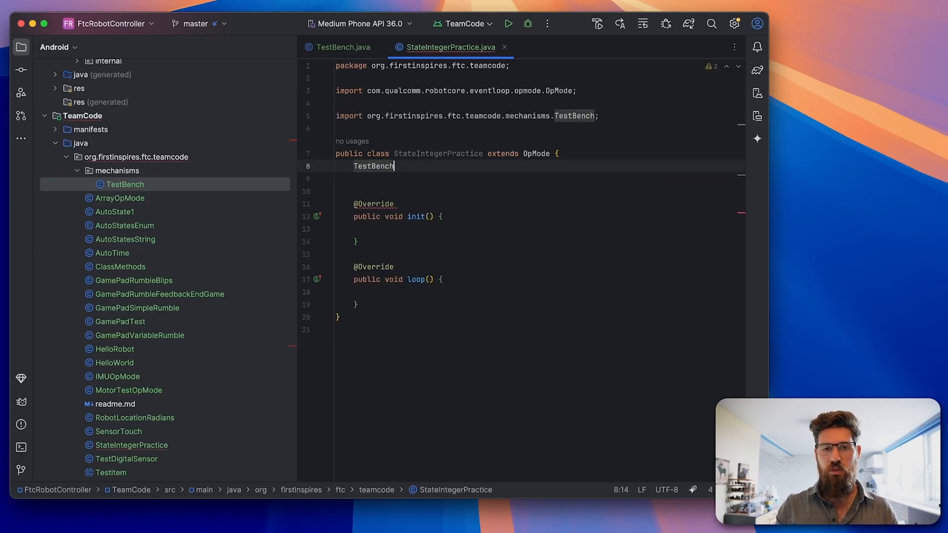
pyautogui.write('bench = new')
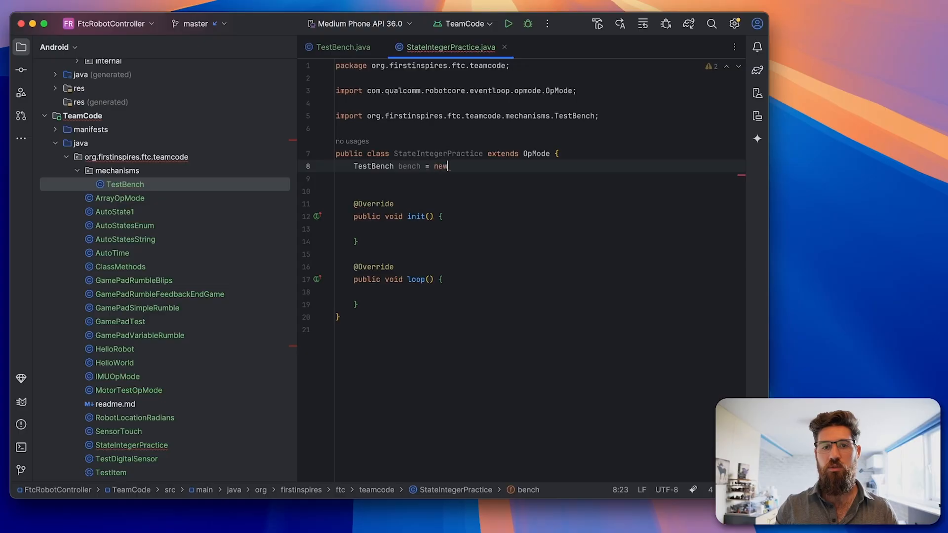
pyautogui.write('TestBench();')
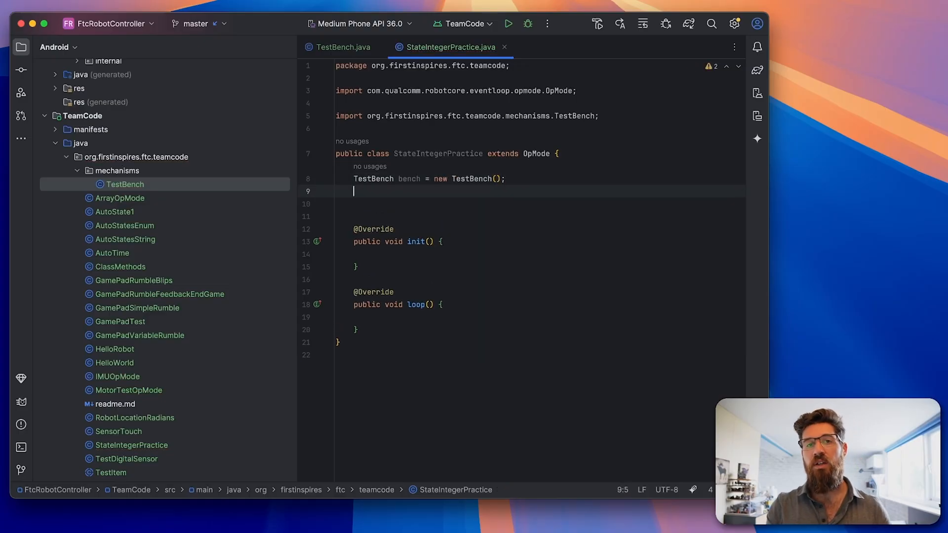
pyautogui.write('int s')
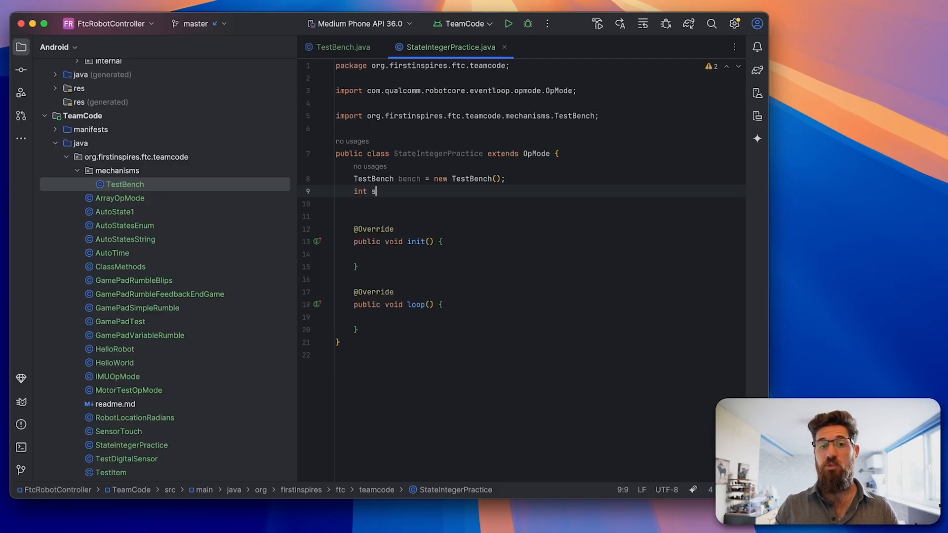
pyautogui.write('tate;')
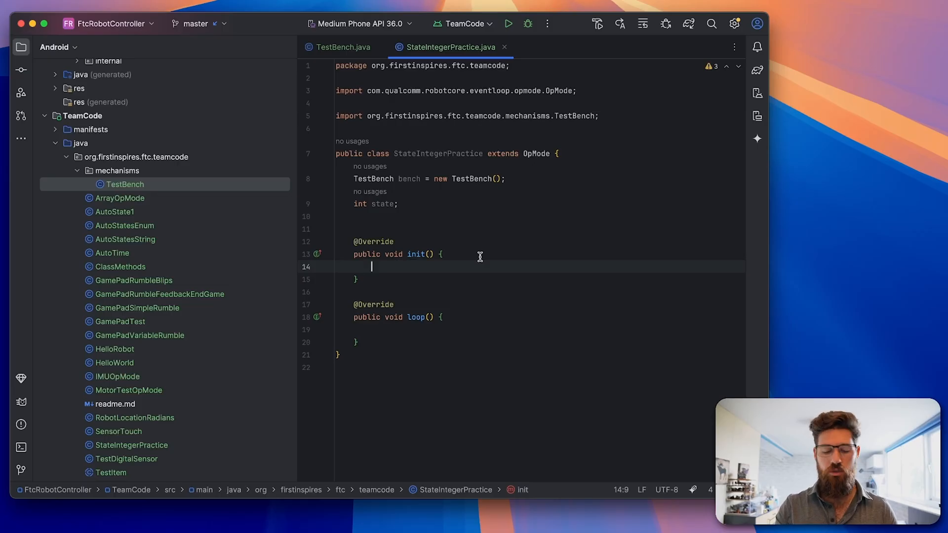
# Step: In init(), call bench.init(hardwareMap) and set state = 0 with a trailing comment
pyautogui.write('bench.init(hardwareMap);')
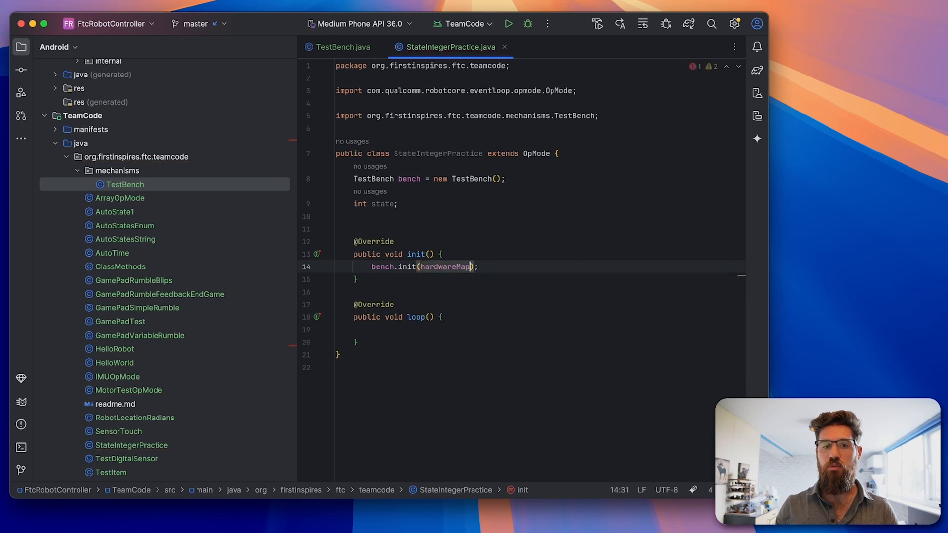
pyautogui.press('enter')
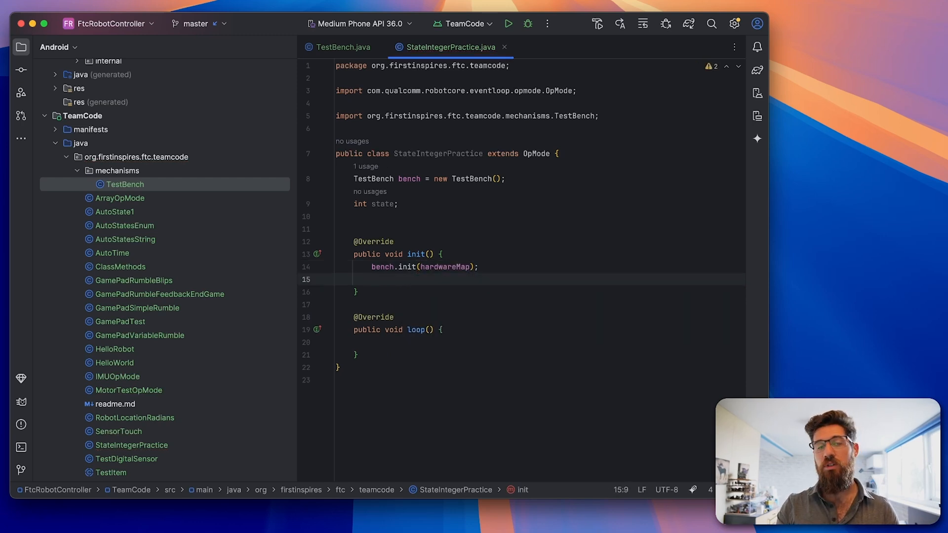
pyautogui.write('state = 0')
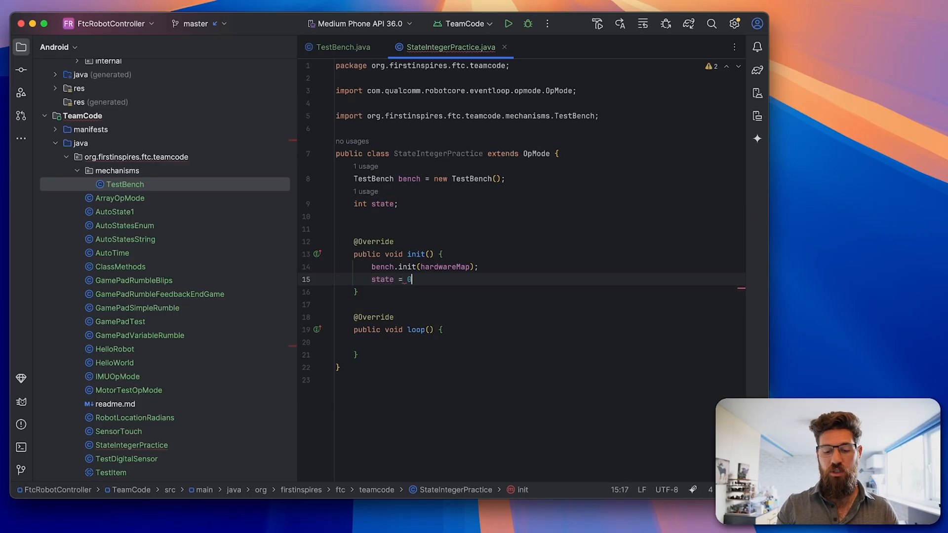
pyautogui.write(';')
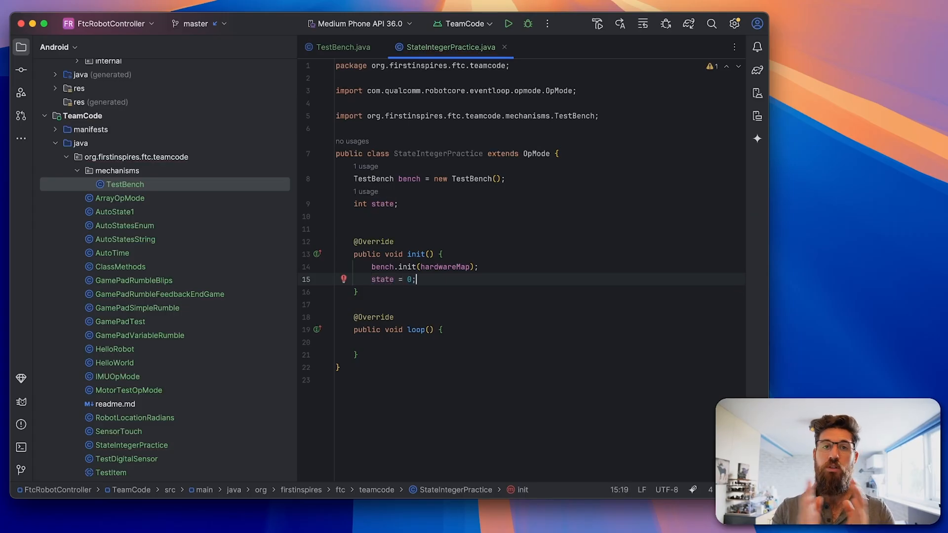
pyautogui.write('//')
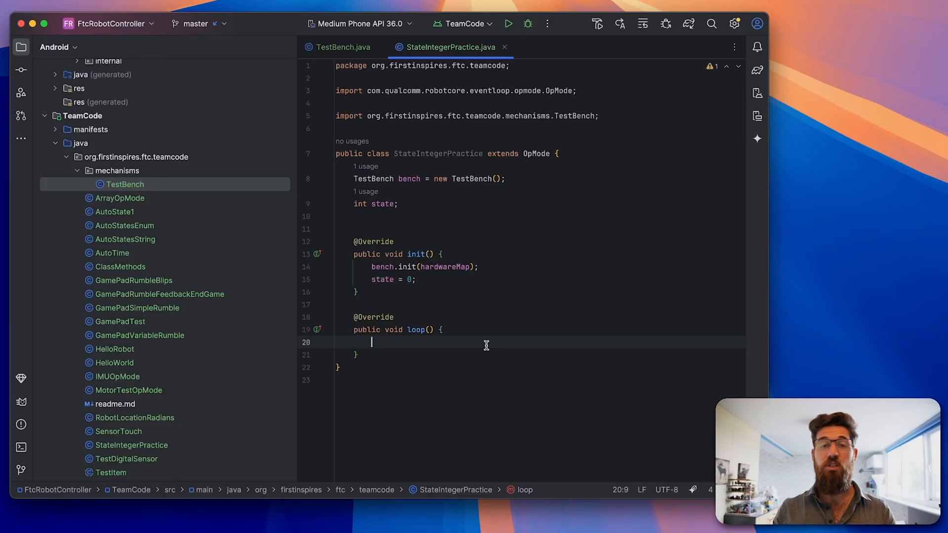
# Step: In loop(), write telemetry.addData("Cur State", state);
pyautogui.write('telemetry.addData("Cur')
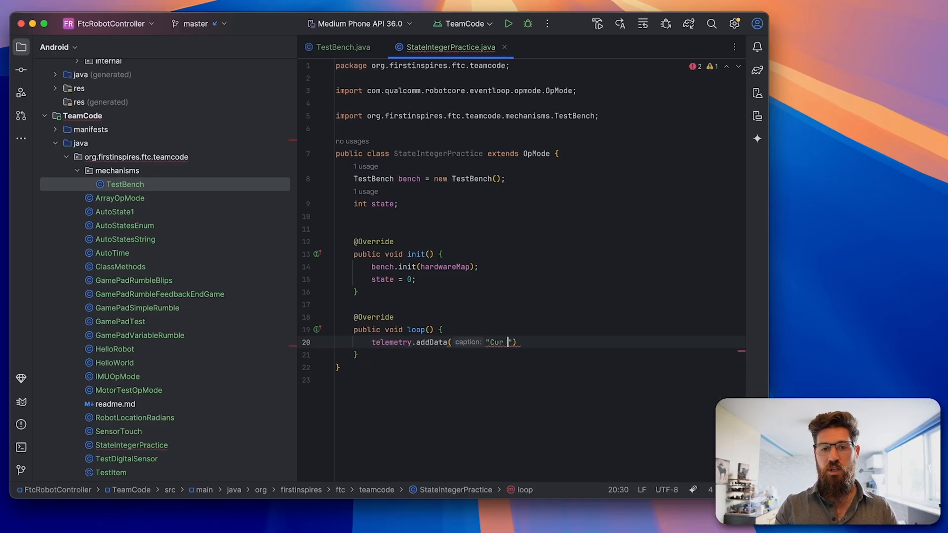
pyautogui.write('State')
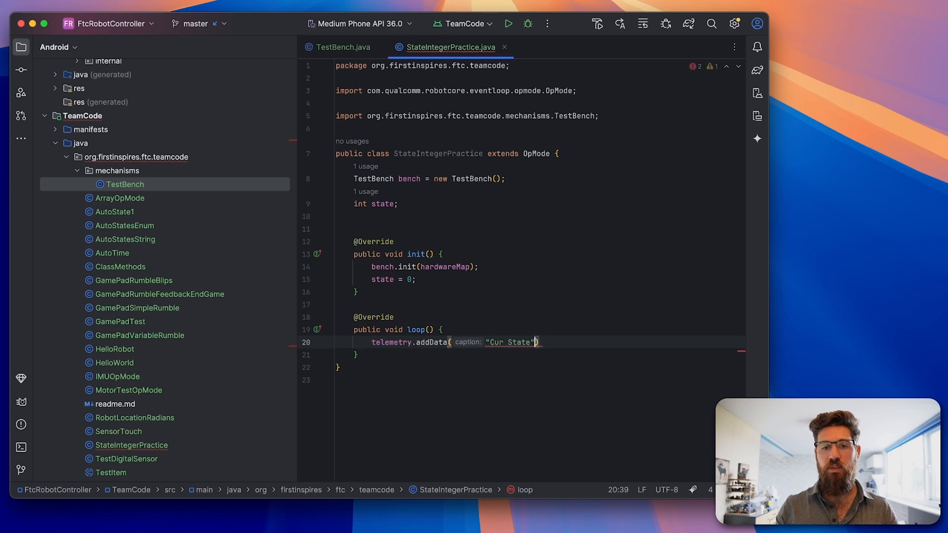
pyautogui.write(',')
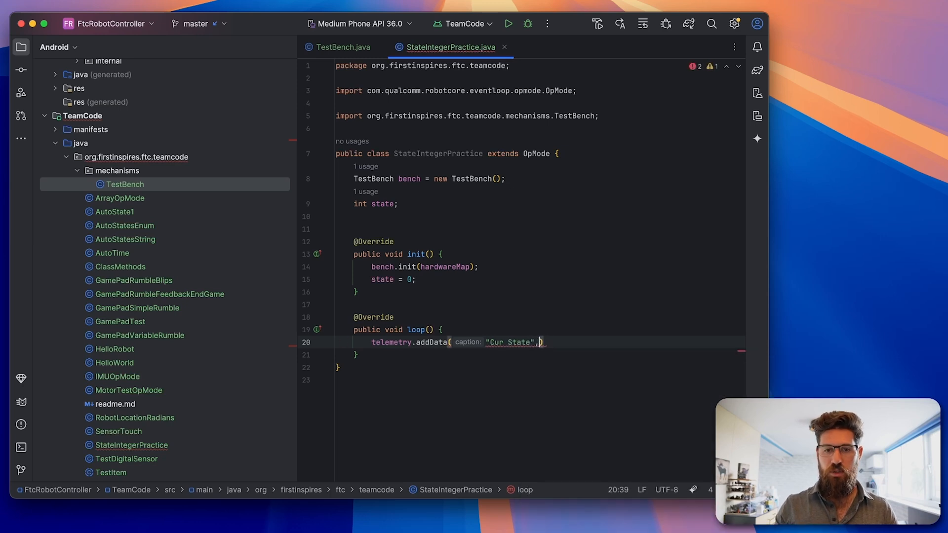
pyautogui.write('state);')
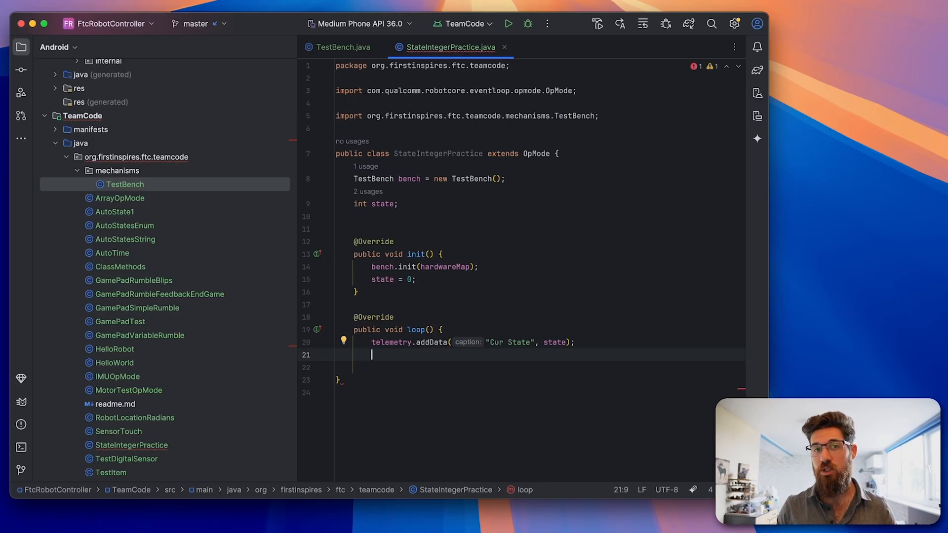
# Step: Write switch (state) { with a first case 0 label inside it
pyautogui.write('swi')
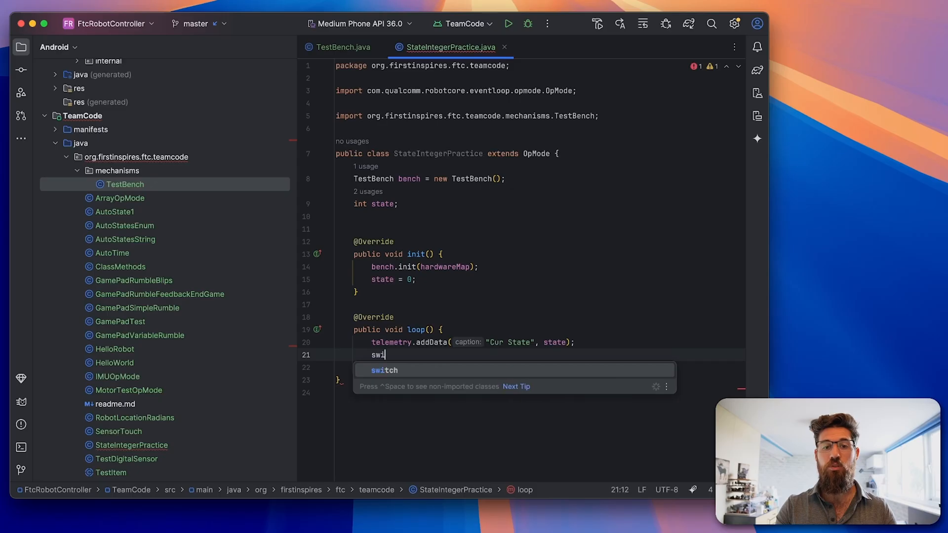
pyautogui.write('tch')
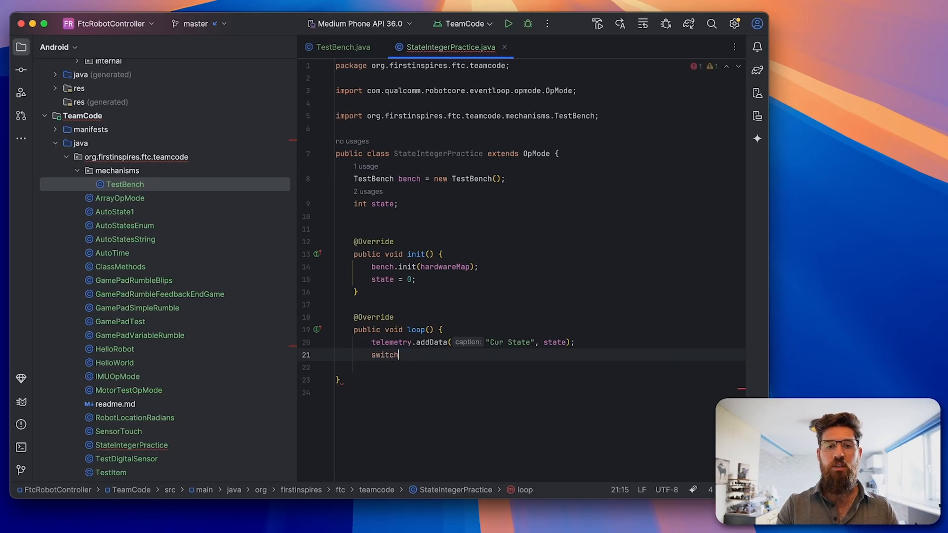
pyautogui.write('()')
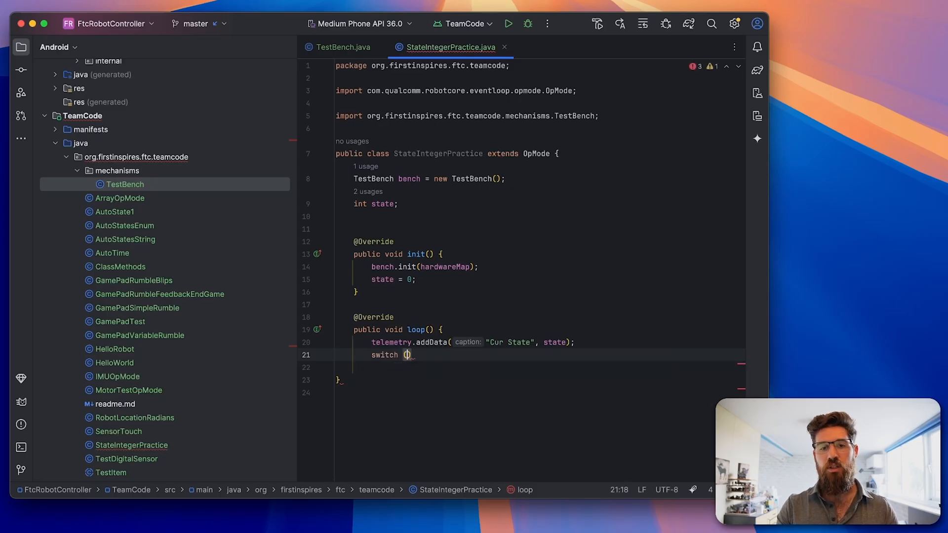
pyautogui.write('state')
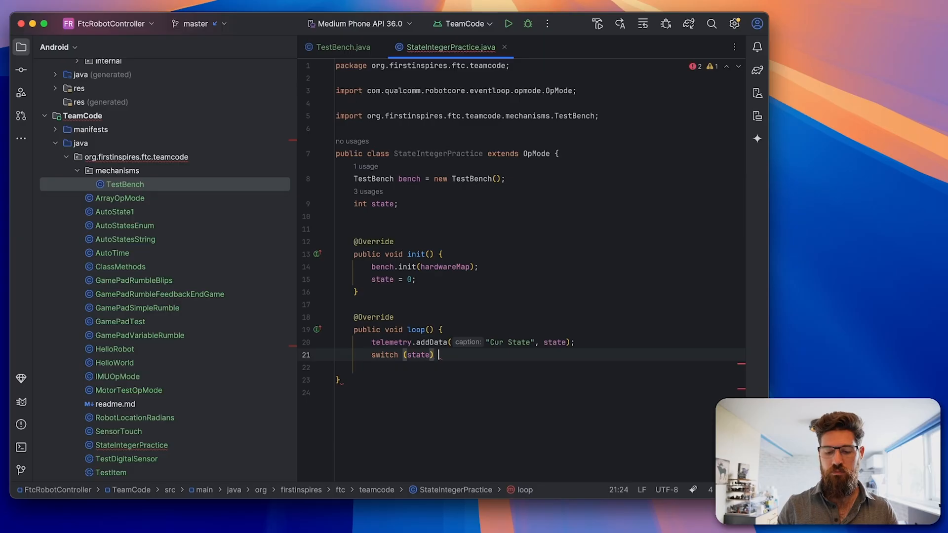
pyautogui.write('{')
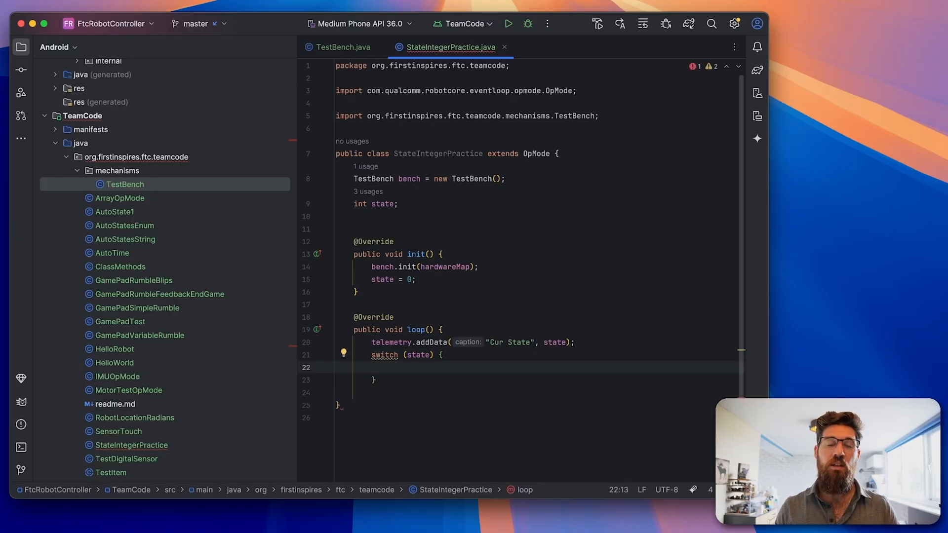
pyautogui.write('c')
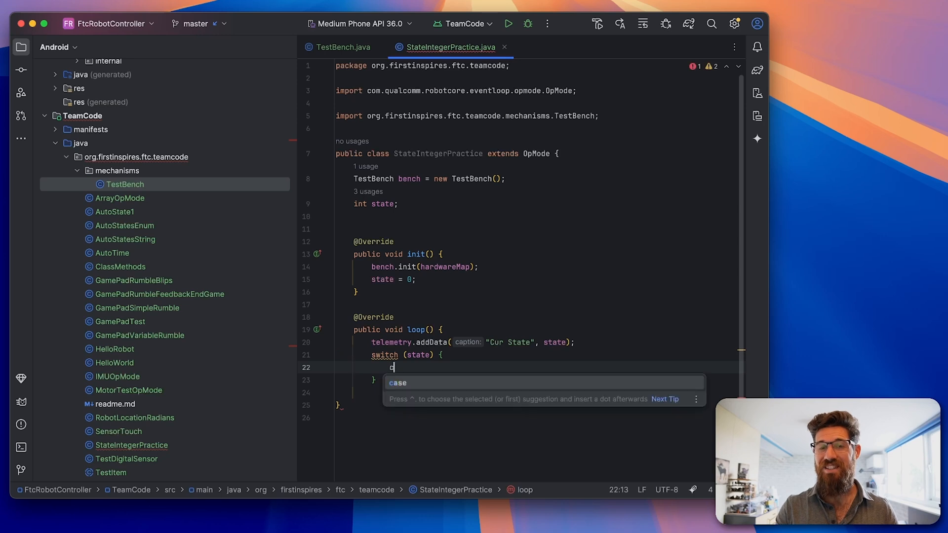
pyautogui.write('ase 0:')
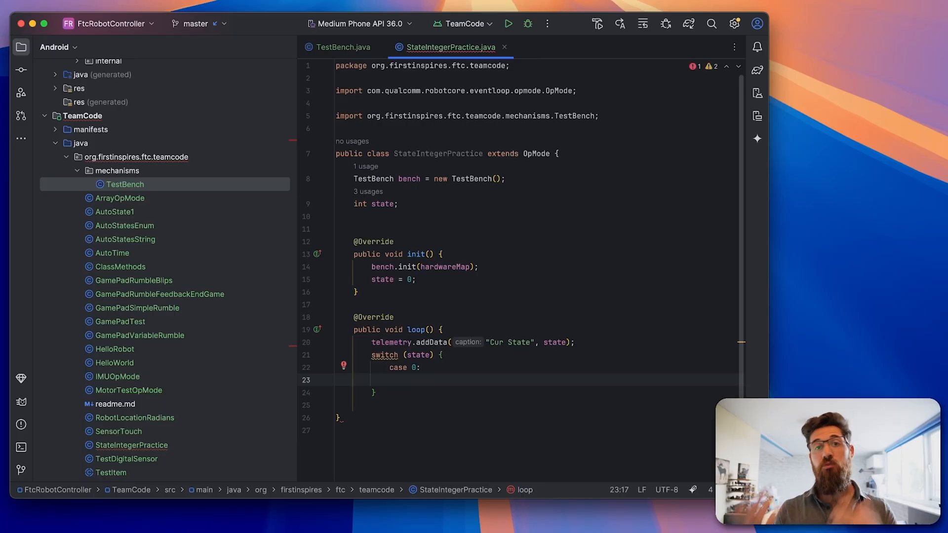
# Step: In case 0, write telemetry.addLine("To exit state, press A"); and move to a new line
pyautogui.write('tele')
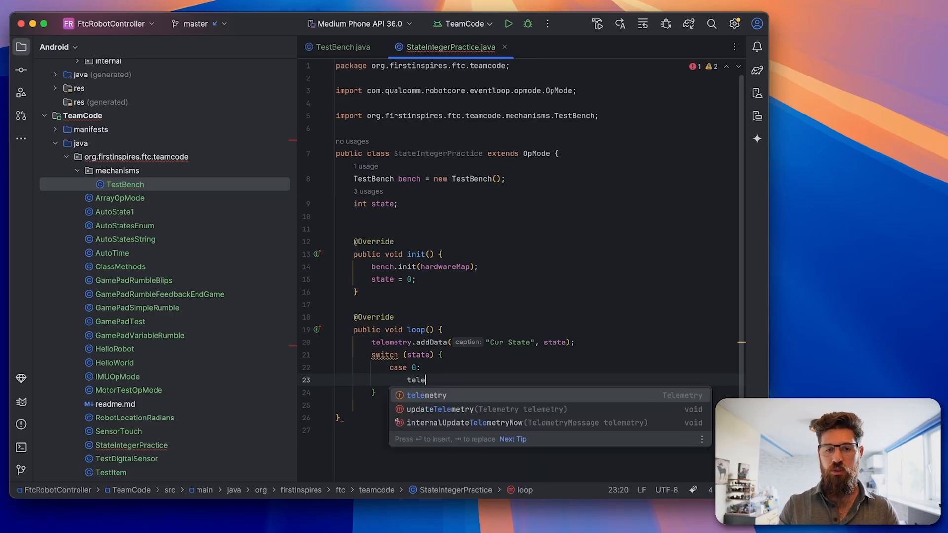
pyautogui.write('metry.addl')
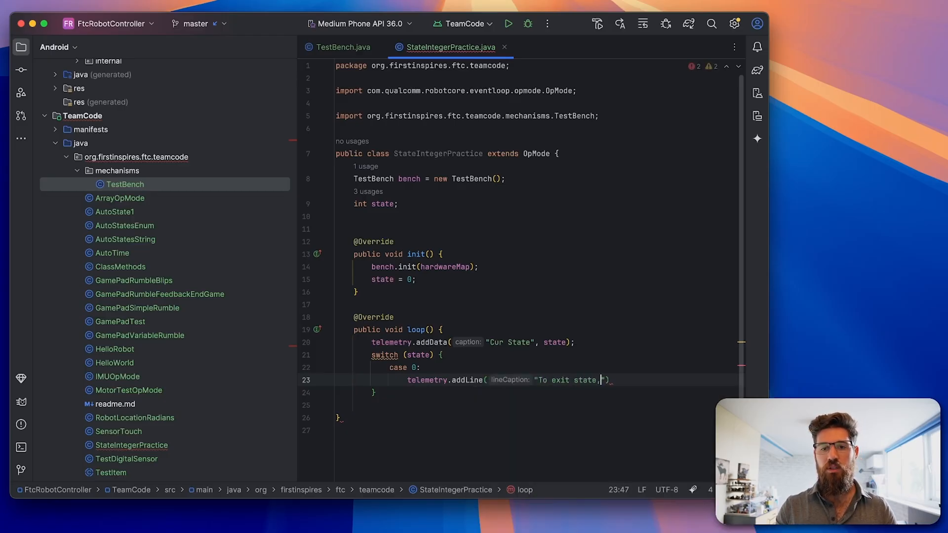
pyautogui.write('press A')
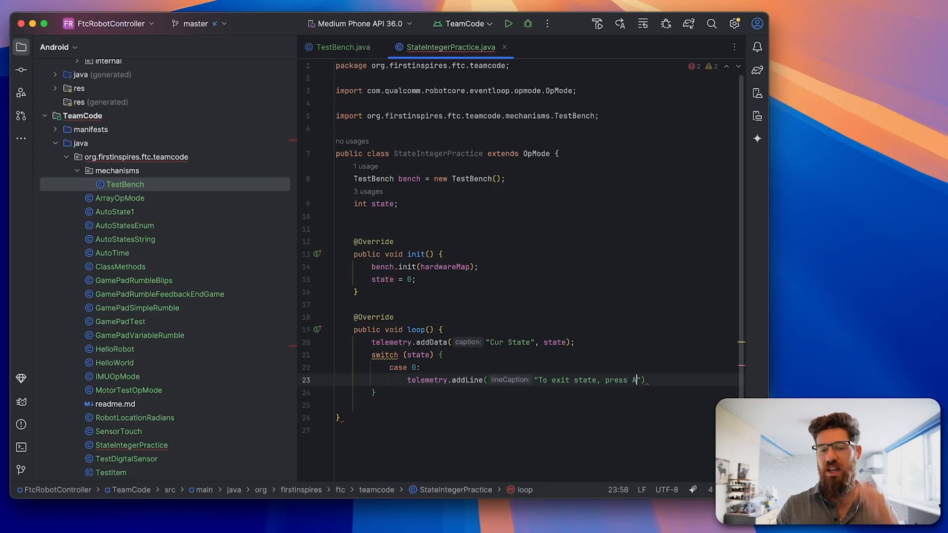
pyautogui.write('")')
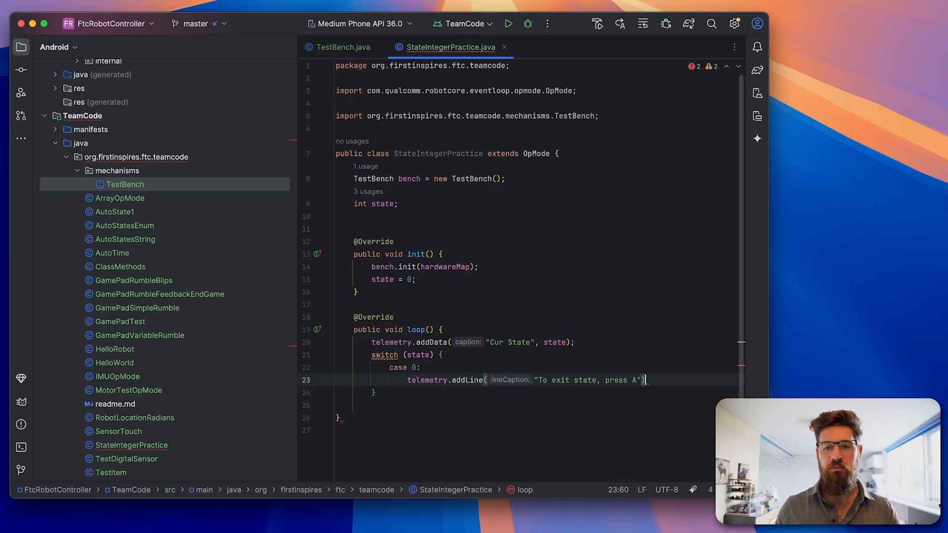
pyautogui.press('enter')
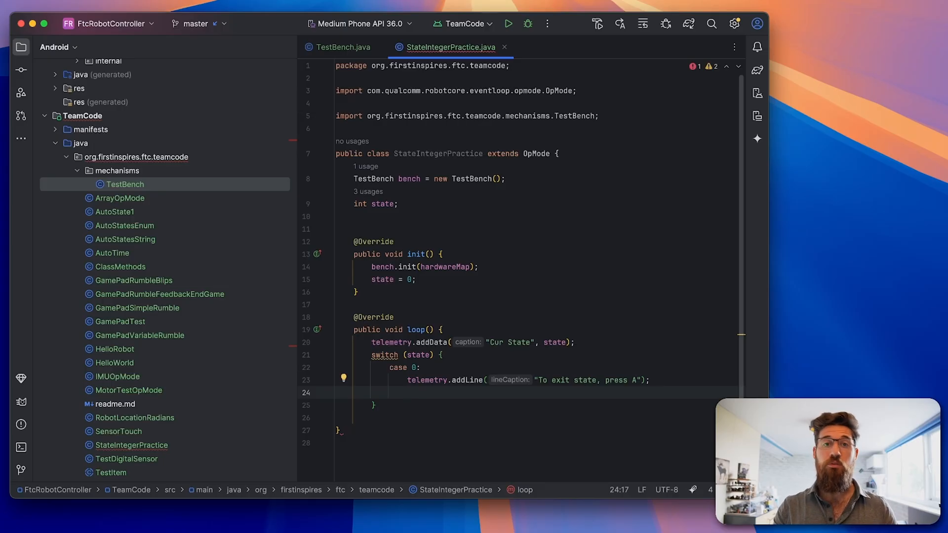
# Step: In case 0, write if (gamepad1.a) { state = 1; }
pyautogui.write('if (gamepad1')
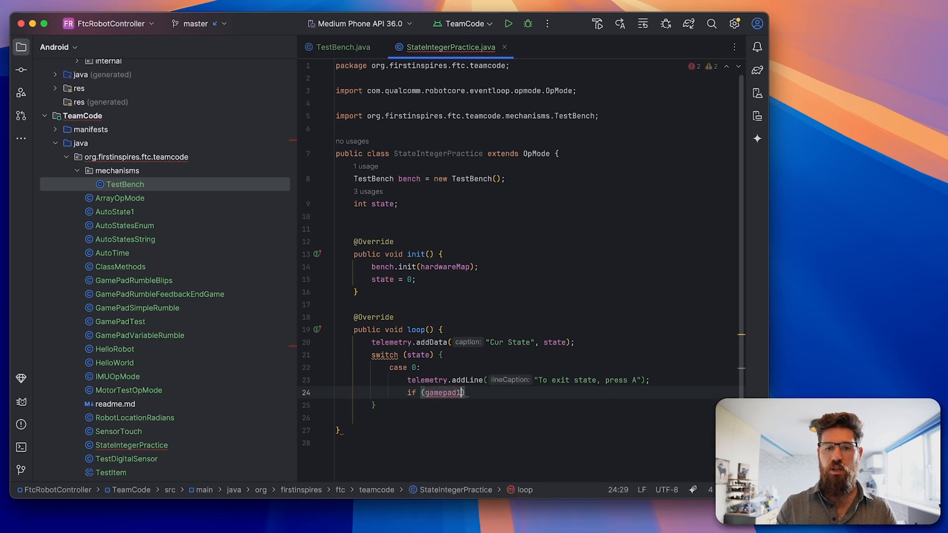
pyautogui.write('.a')
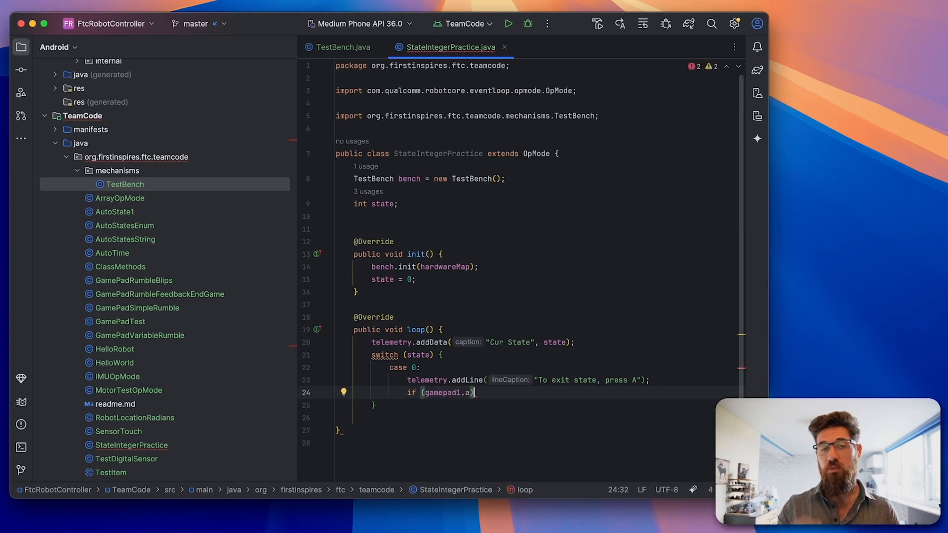
pyautogui.write('{')
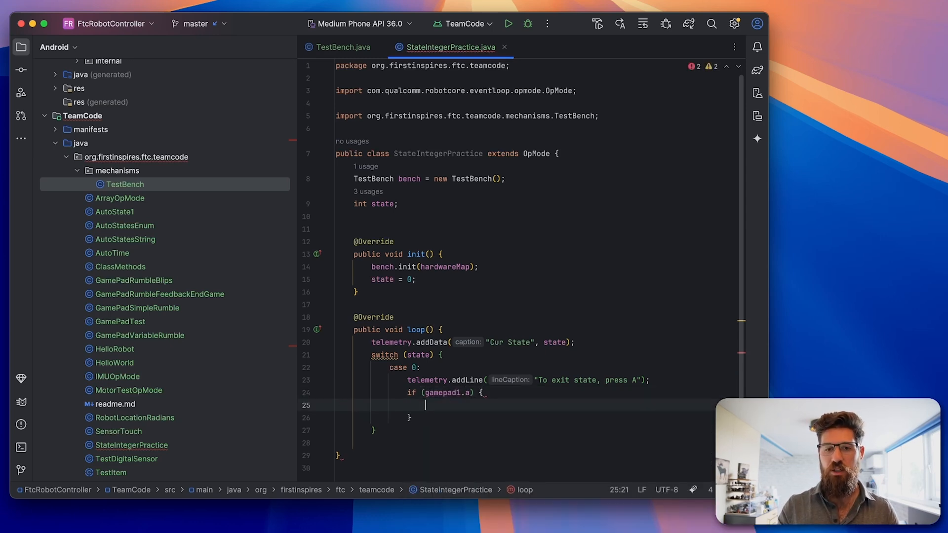
pyautogui.write('state')
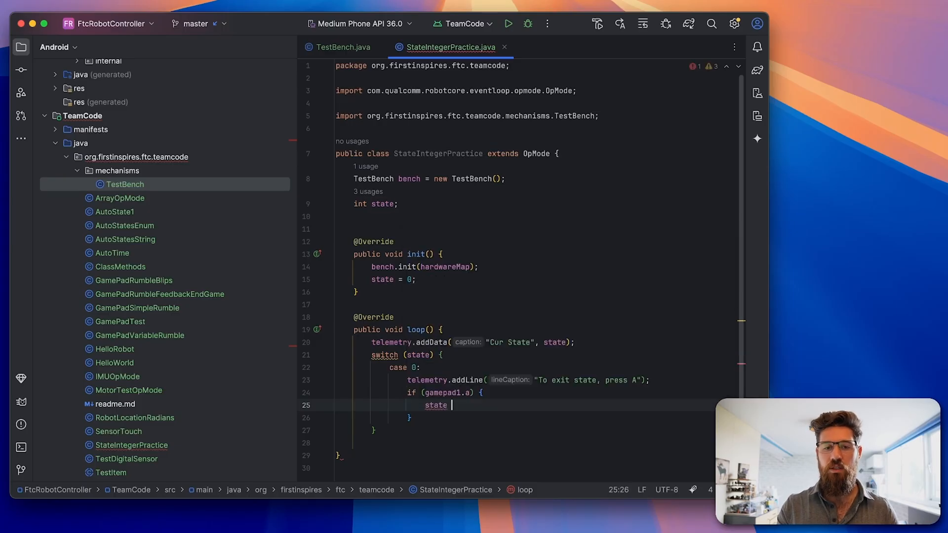
pyautogui.write('= 1;')
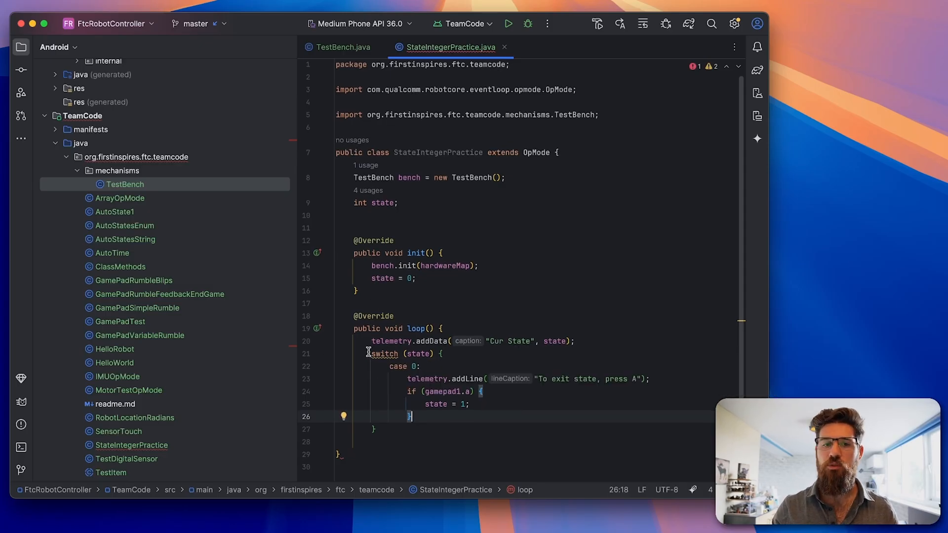
pyautogui.moveTo(353, 328); pyautogui.dragTo(421, 365)
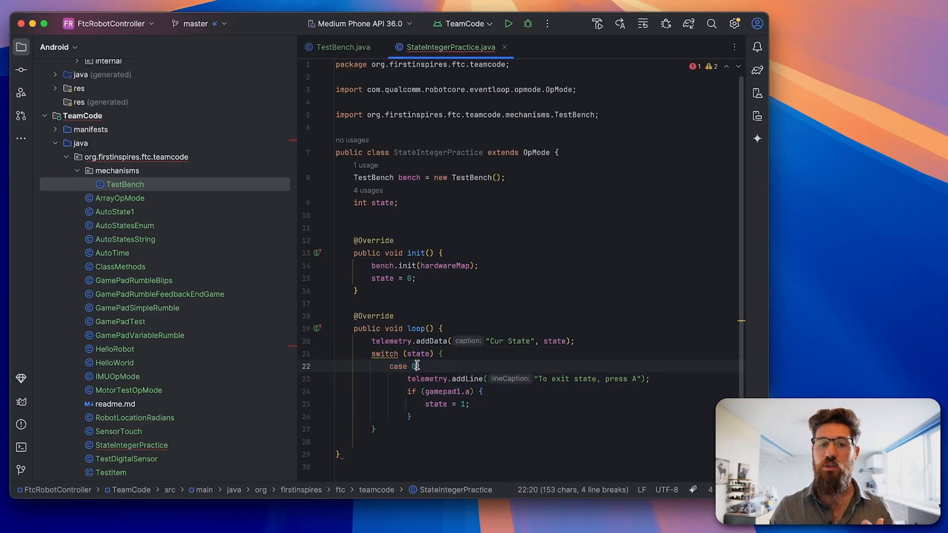
pyautogui.doubleClick(418, 353)
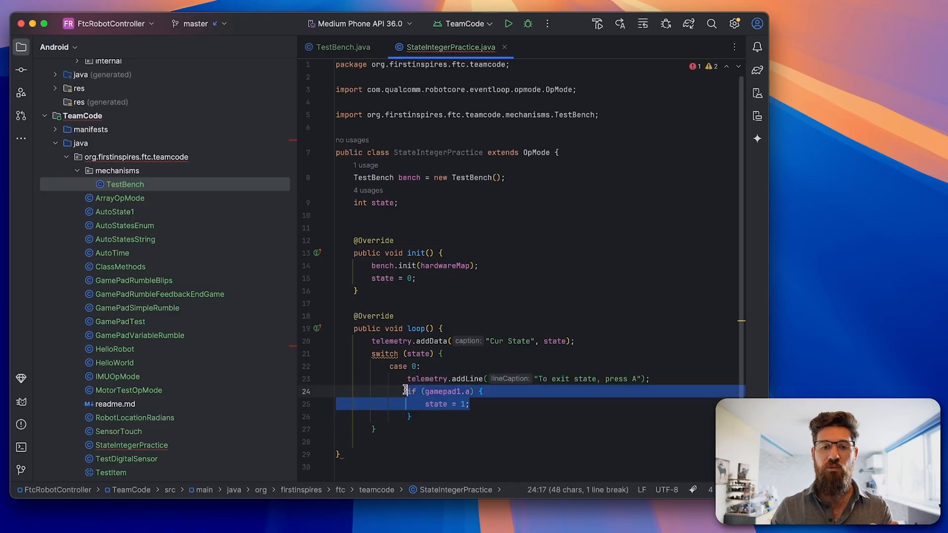
# Step: End case 0 with break; and highlight break and addData to explain them
pyautogui.click(469, 404)
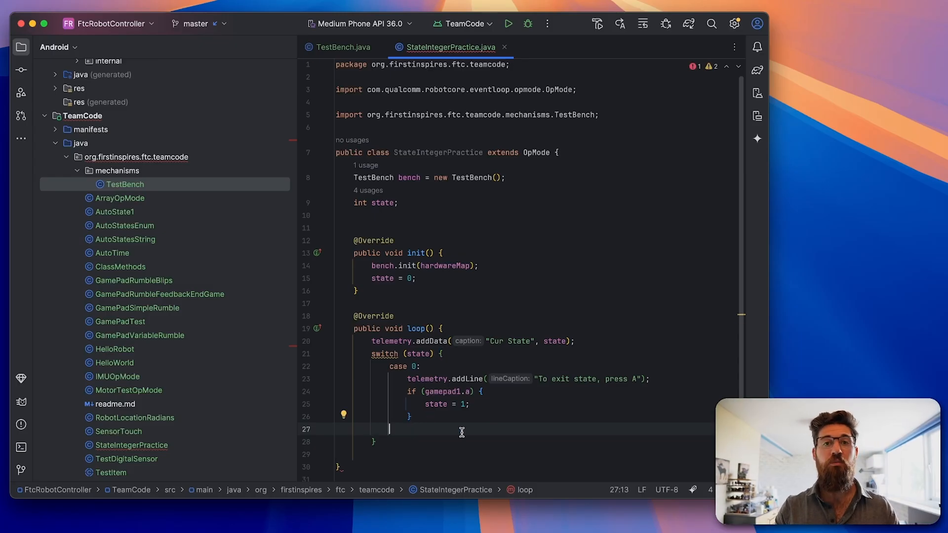
pyautogui.write('break;')
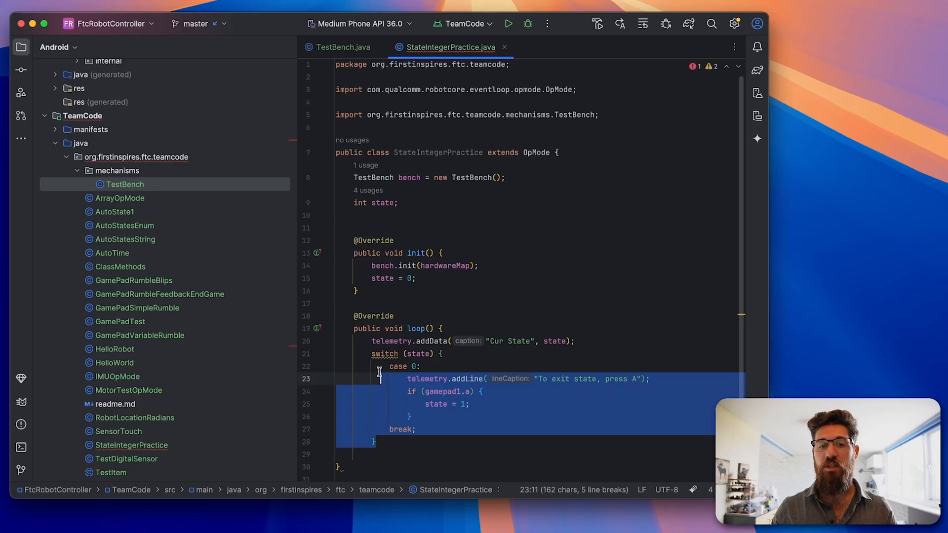
pyautogui.click(424, 430)
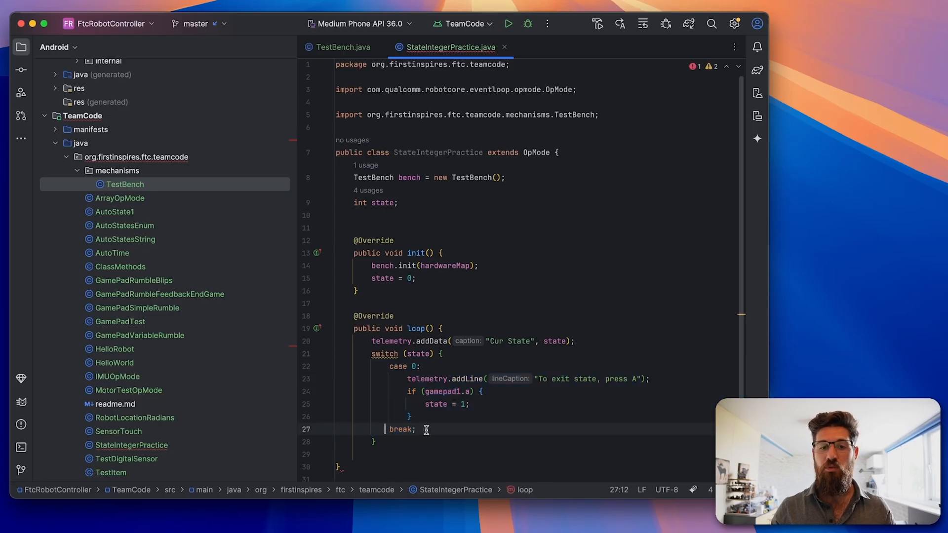
pyautogui.click(438, 429)
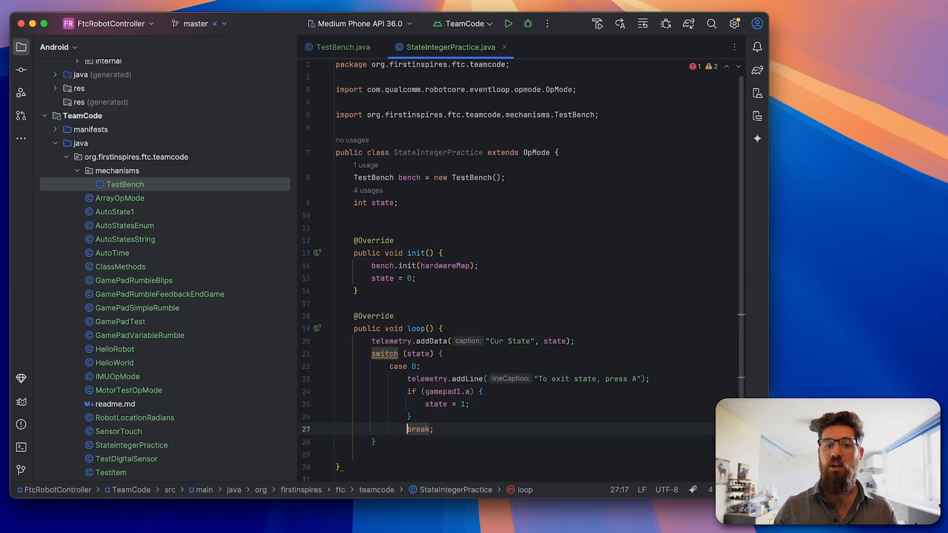
pyautogui.doubleClick(420, 429)
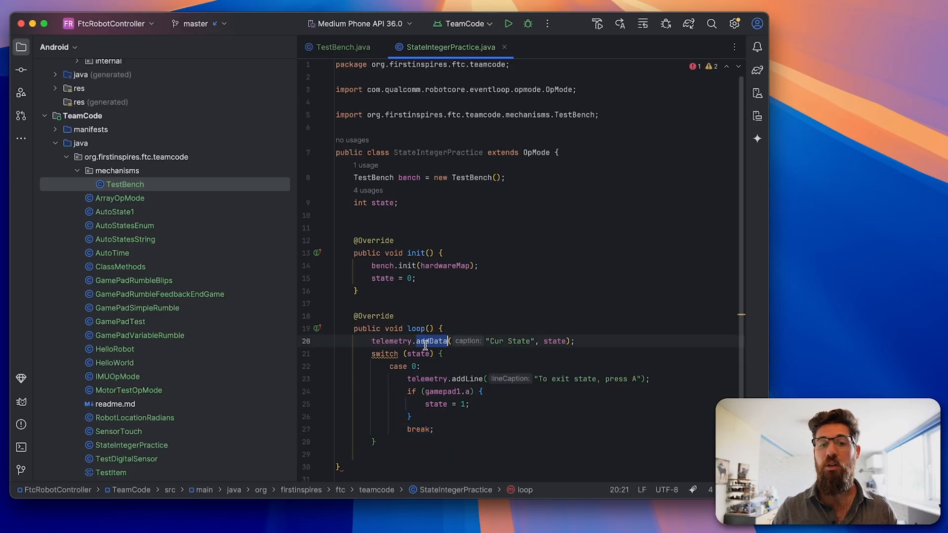
pyautogui.doubleClick(420, 429)
pyautogui.write('case 1')
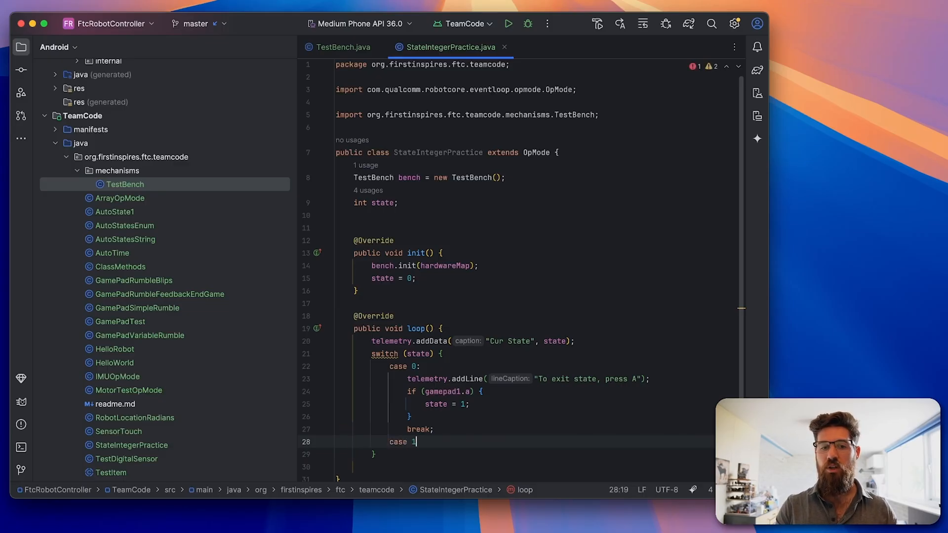
# Step: In case 1, add the "To exit state, press B" line and if (gamepad1.b) { state = 2; }
pyautogui.write('te')
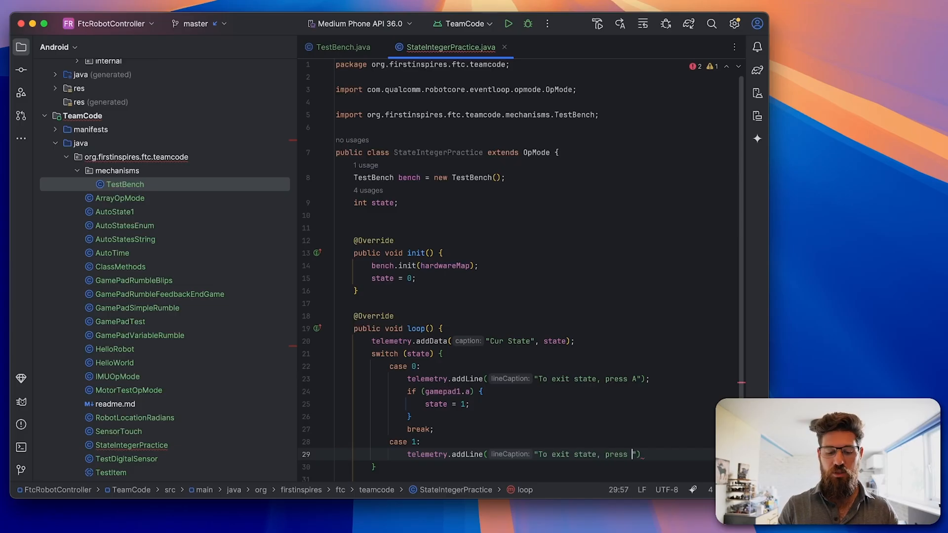
pyautogui.write('B");')
pyautogui.write('if (')
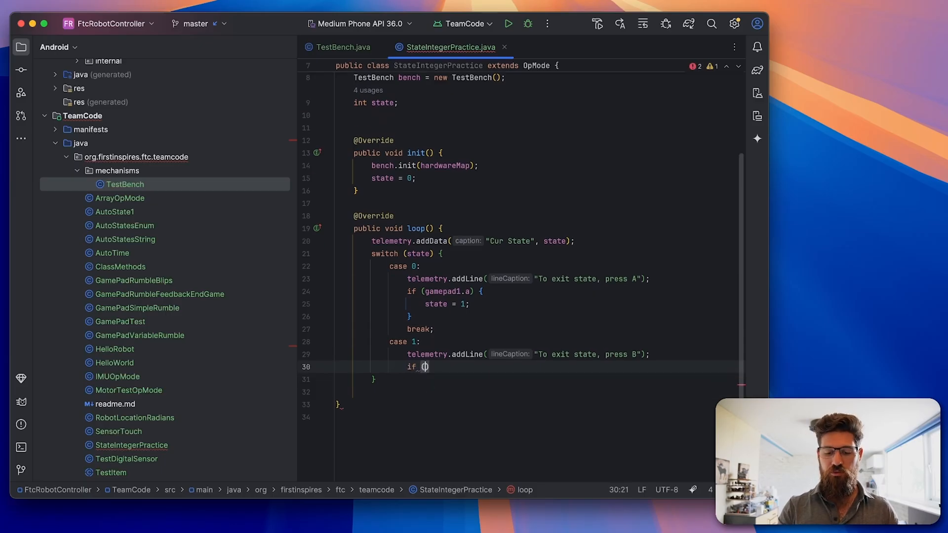
pyautogui.write('gamepad1.b')
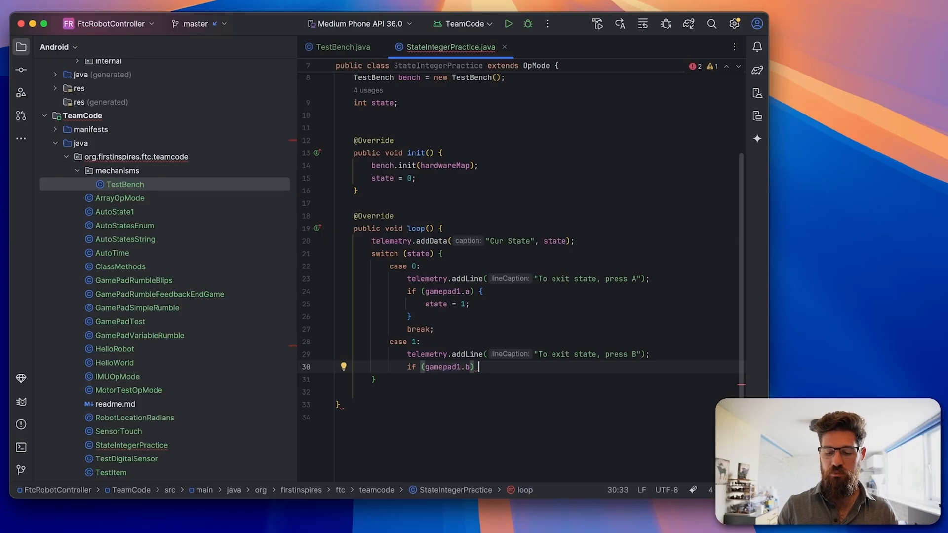
pyautogui.write('{')
pyautogui.write('state')
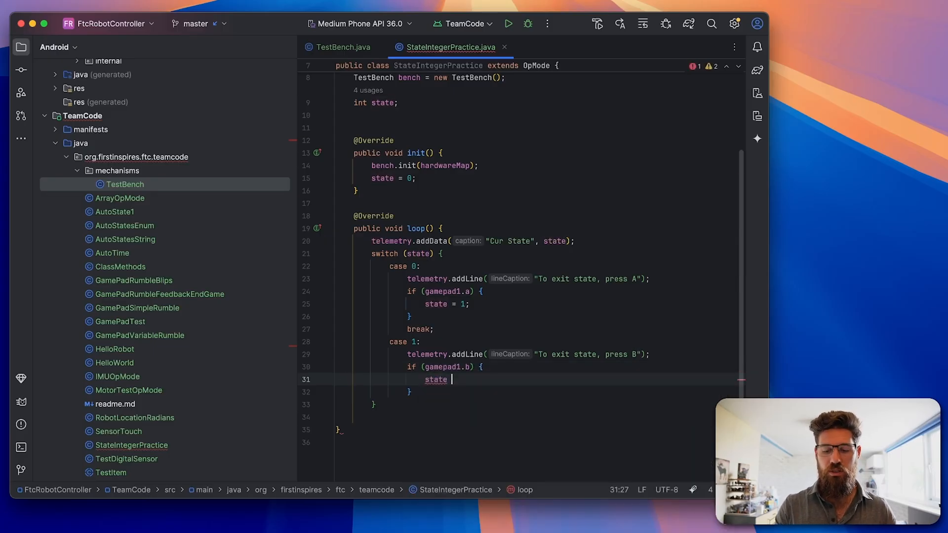
pyautogui.write('= 2;')
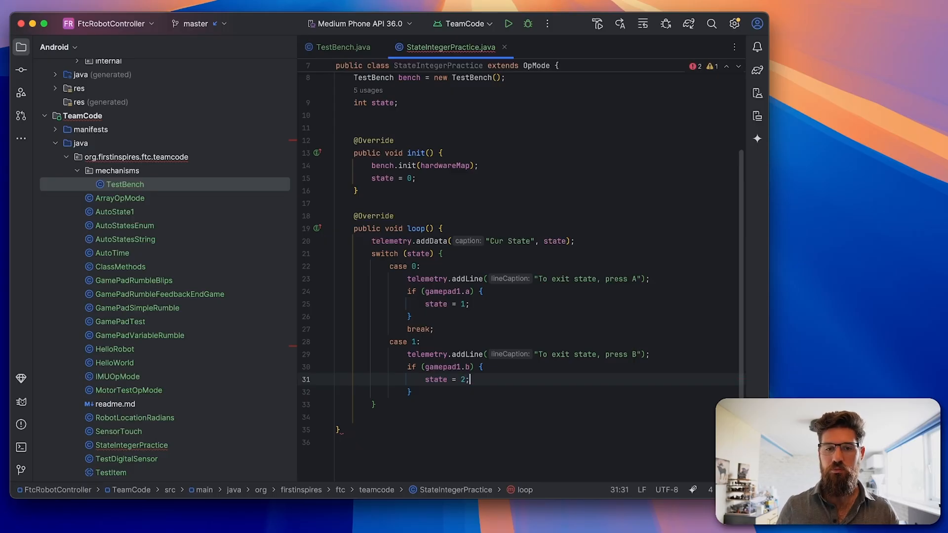
# Step: End case 1 with break; and start a case 2 label below it
pyautogui.write('be')
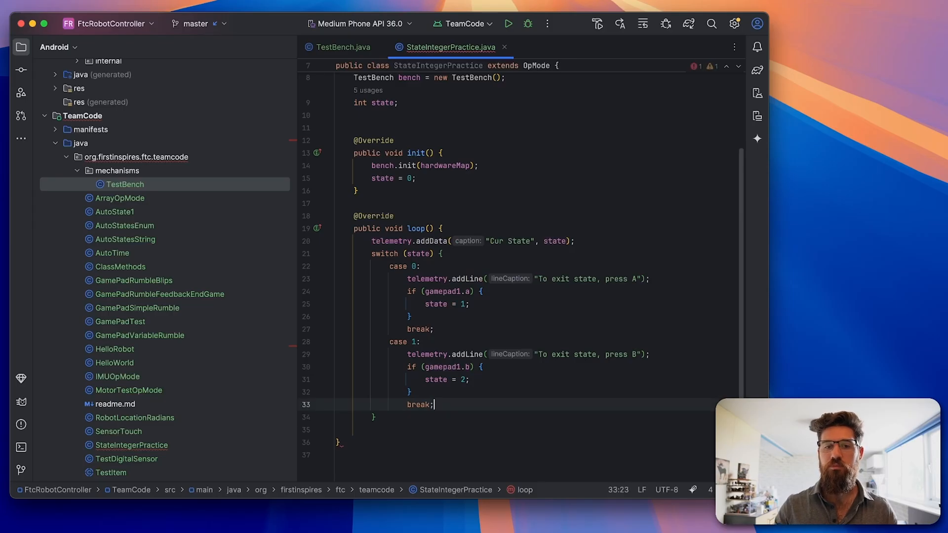
pyautogui.press('enter')
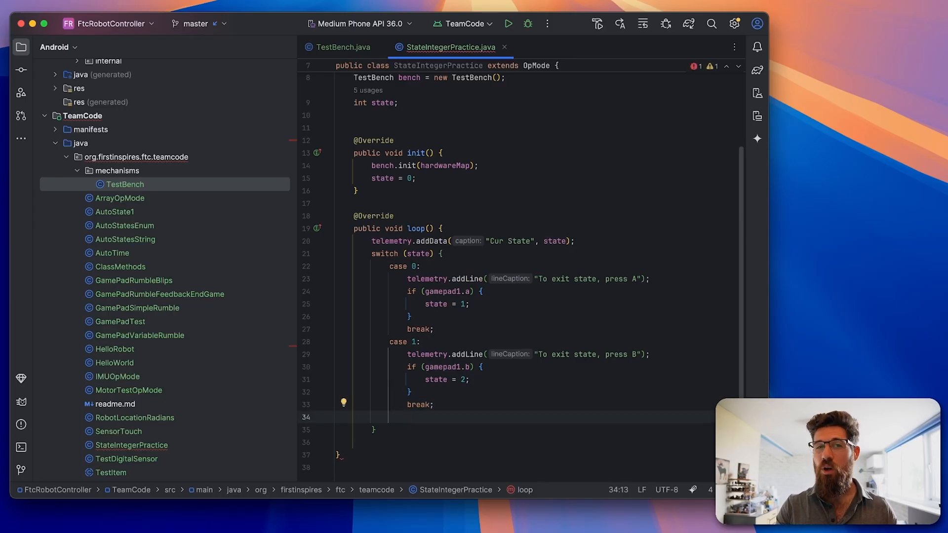
pyautogui.write('case 2:')
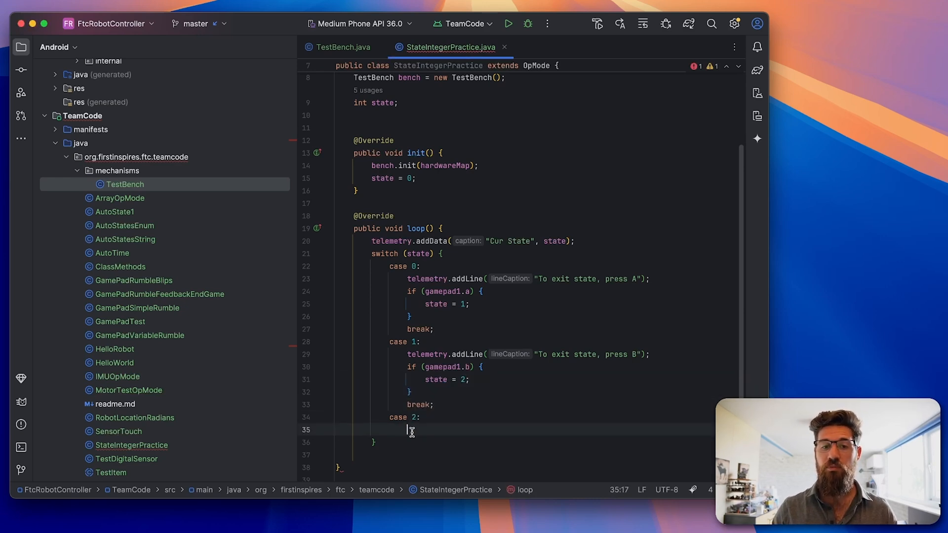
# Step: Write case 2: telemetry prompt "To exit state, press X", gamepad1.x sets state = 3, then break
pyautogui.write('telemetry.addLine')
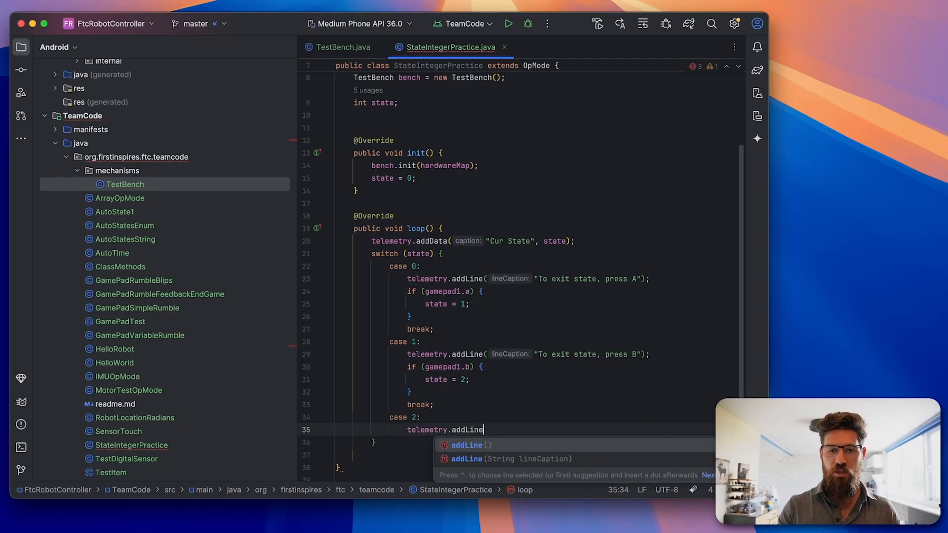
pyautogui.write('(')
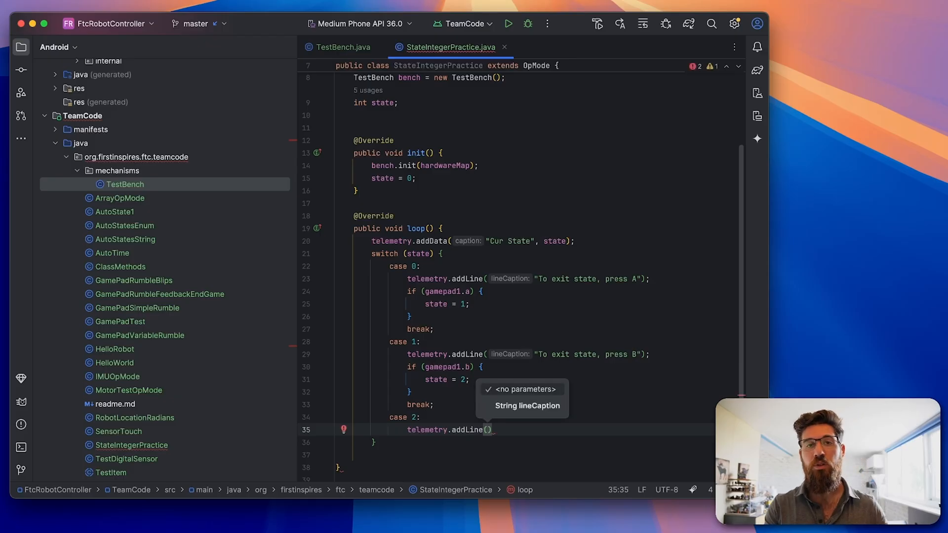
pyautogui.write('"To exit state, press X')
pyautogui.write('if (gamepad')
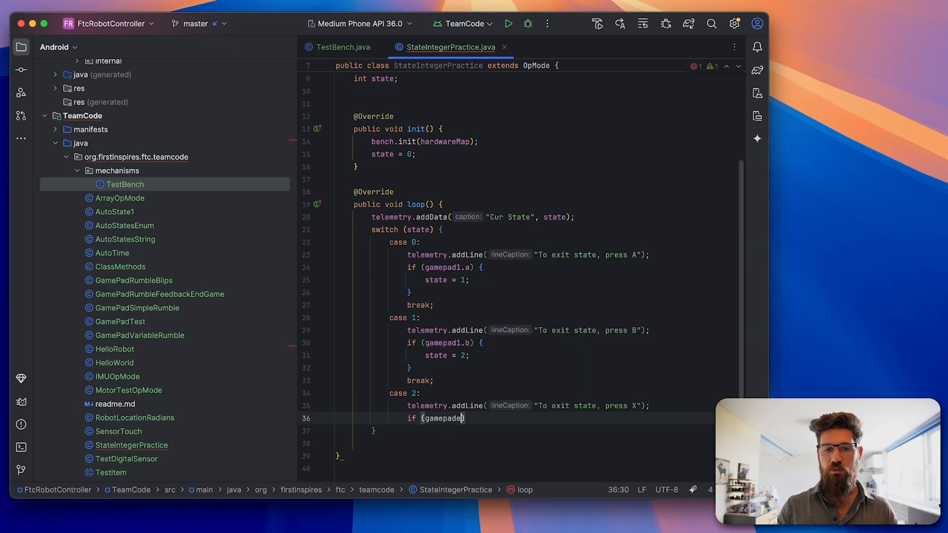
pyautogui.write('.x')
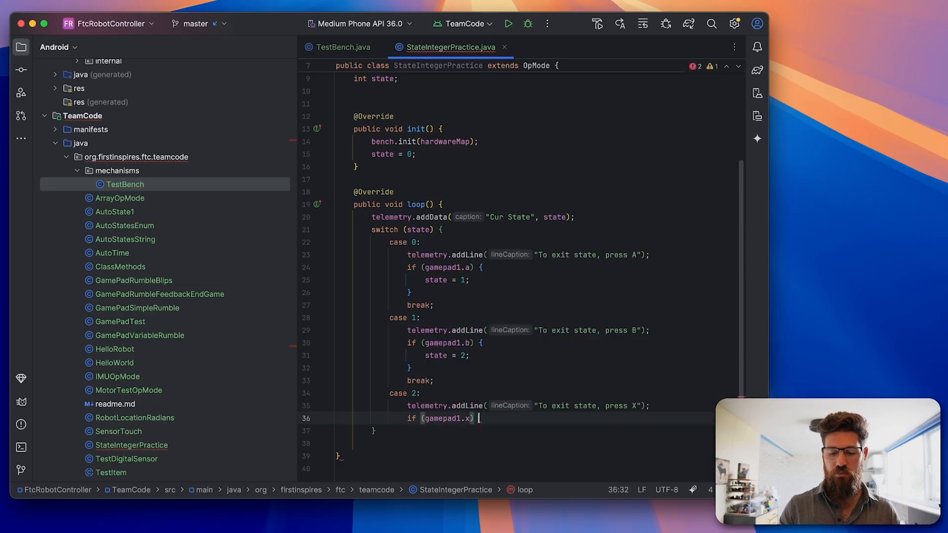
pyautogui.write('{')
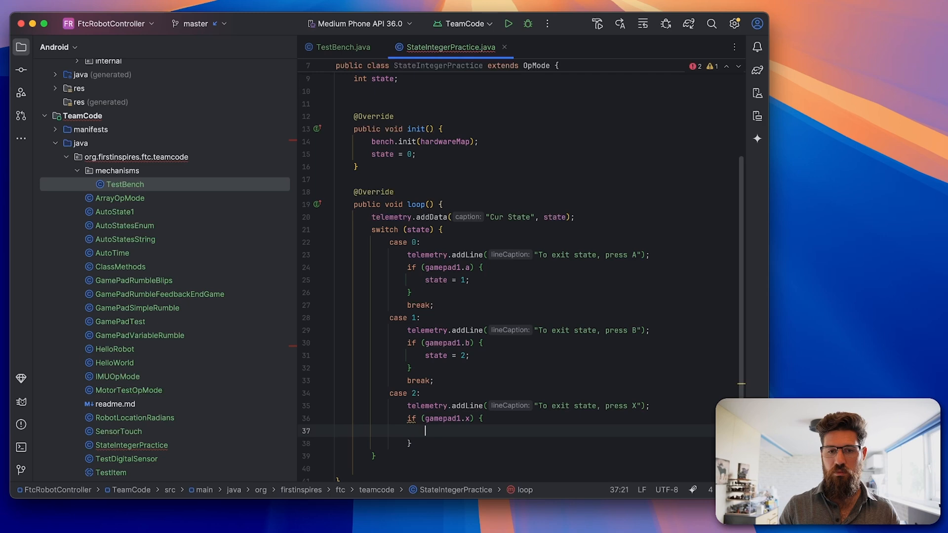
pyautogui.write('state =')
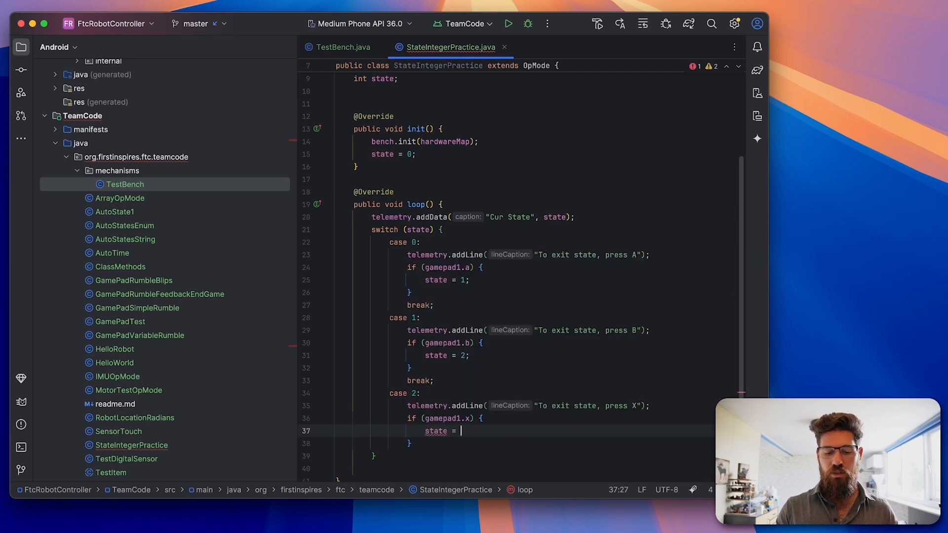
pyautogui.write('3;')
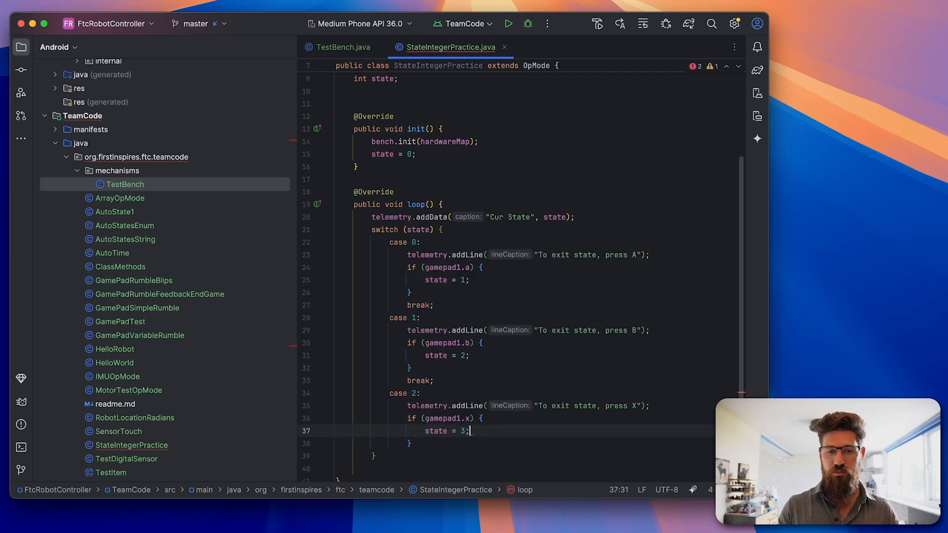
pyautogui.write('break;')
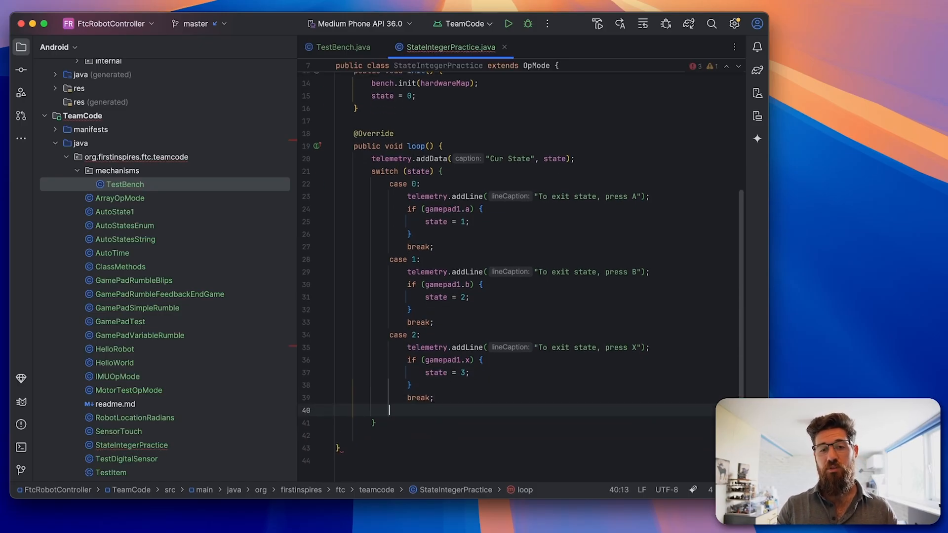
# Step: Add a default case calling telemetry.addLine("Auto State machine finished");
pyautogui.write('defaul')
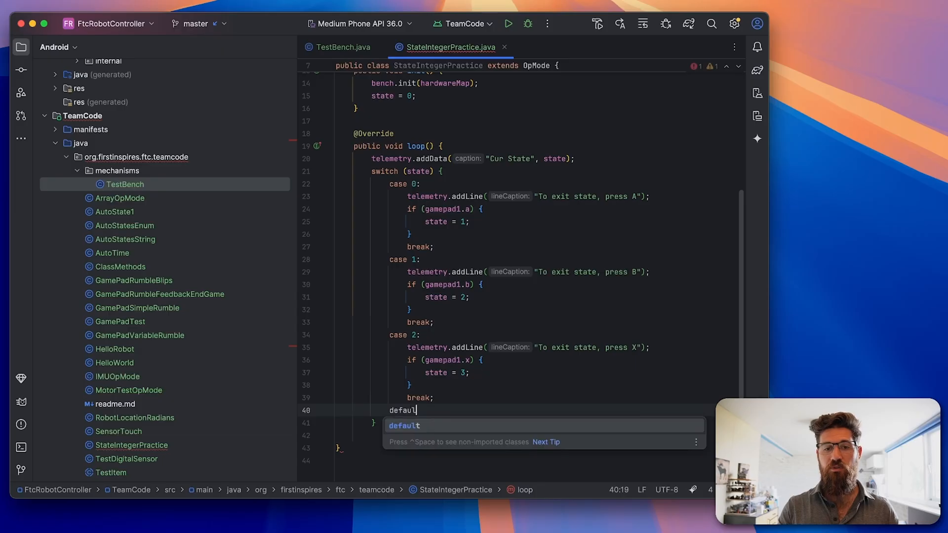
pyautogui.press('Enter')
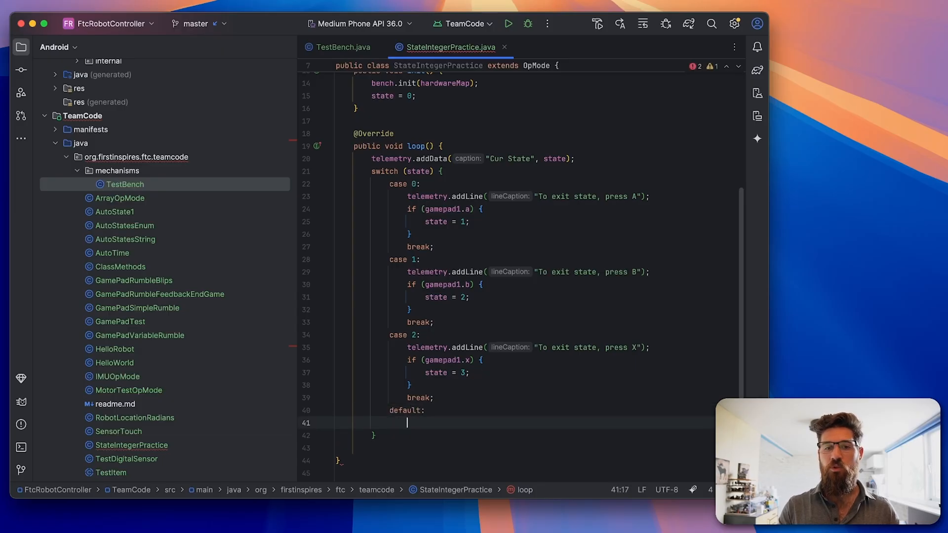
pyautogui.write('tel')
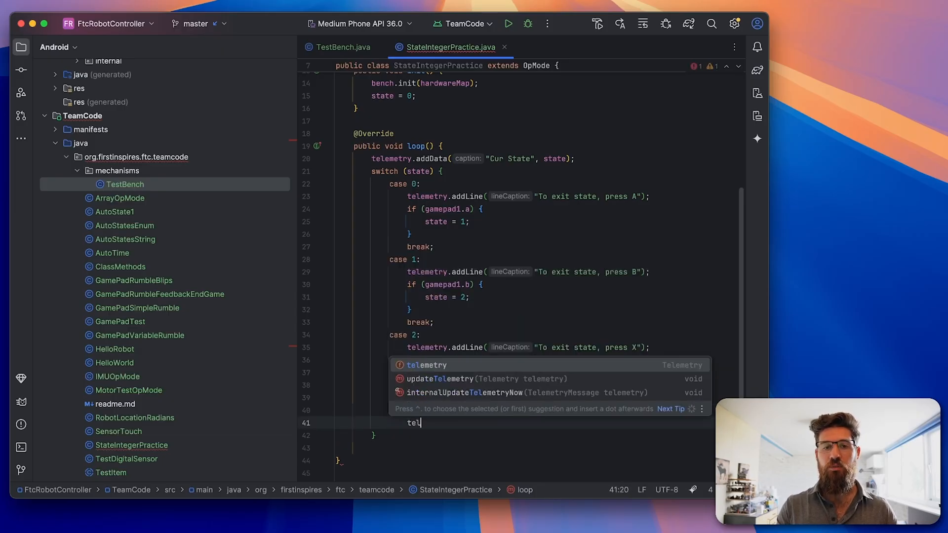
pyautogui.write('emetry.addLine("')
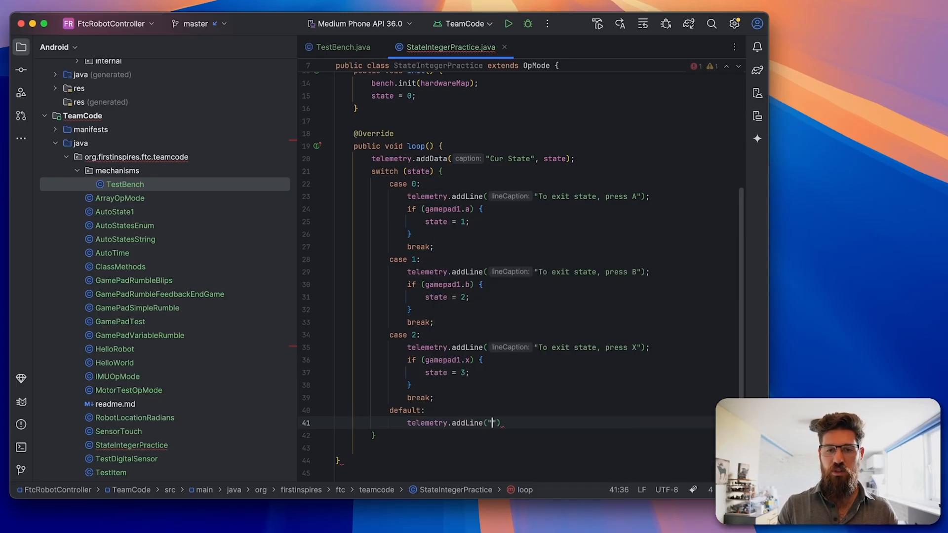
pyautogui.write('Auto S')
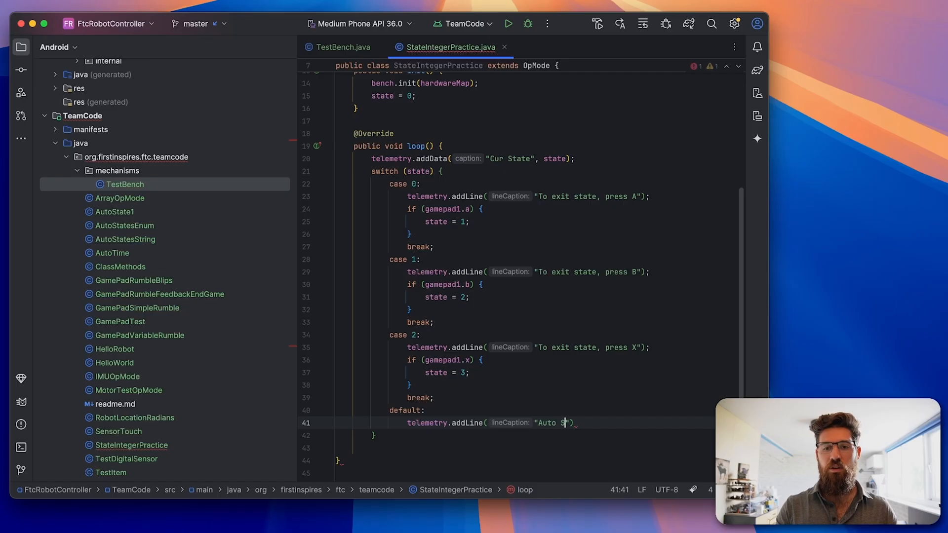
pyautogui.write('tate machine finis')
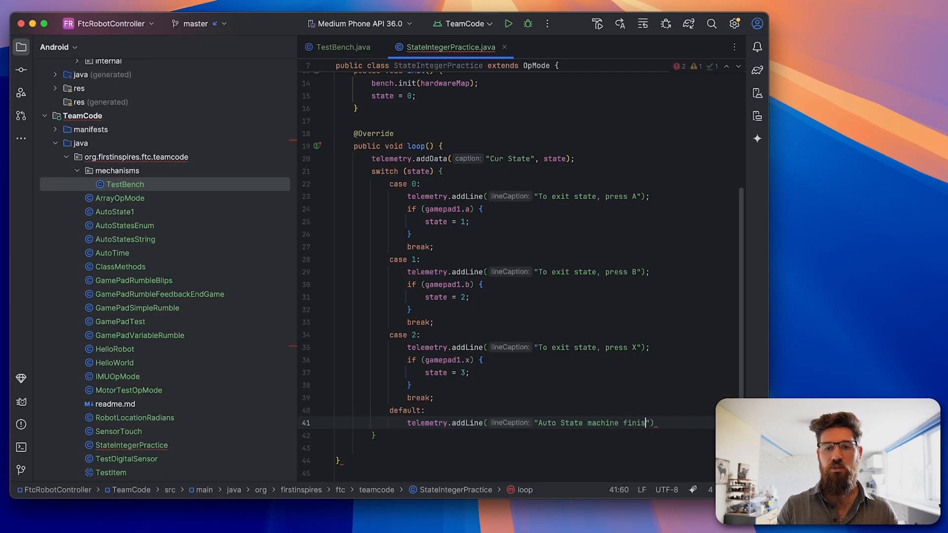
pyautogui.write('hed");')
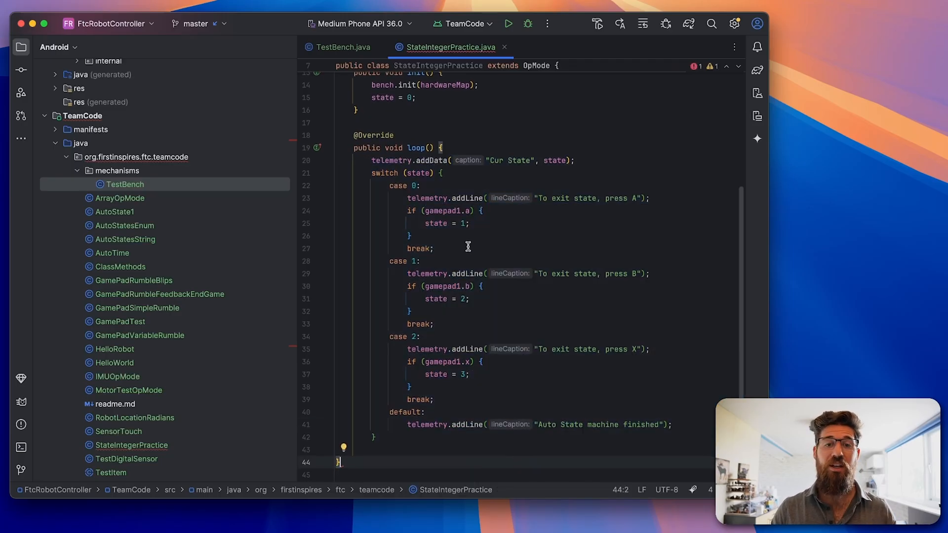
# Step: Select part of the switch code to review the StateIntegerPractice unused-class warning
pyautogui.moveTo(390, 184); pyautogui.dragTo(436, 246)
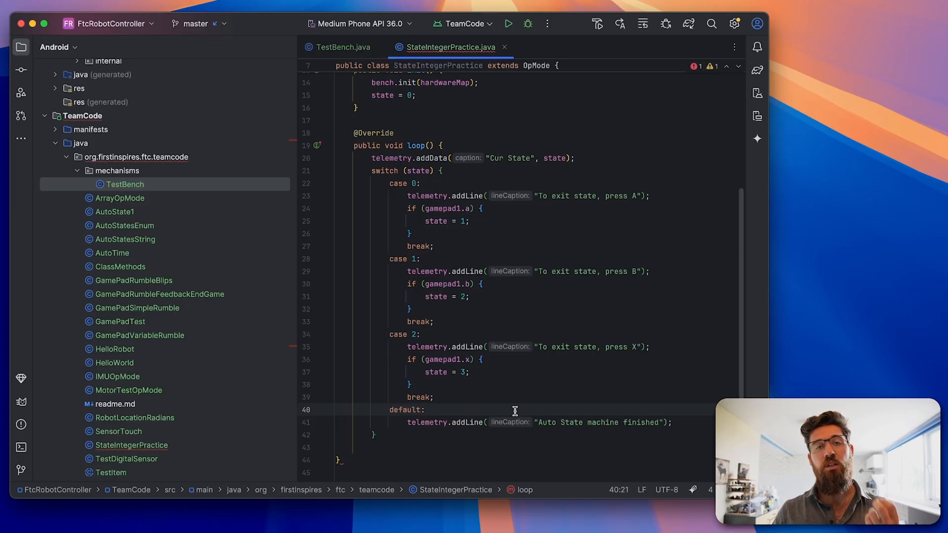
pyautogui.moveTo(510, 302)
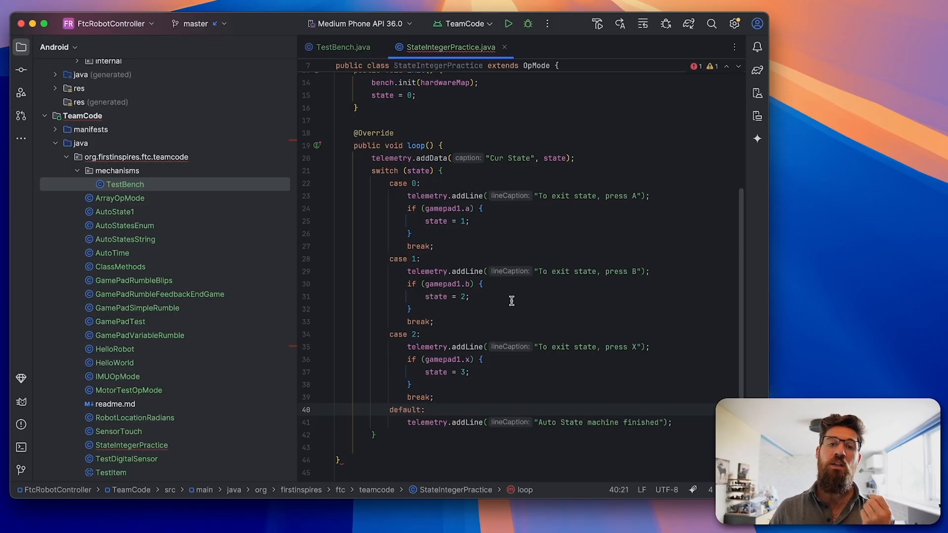
pyautogui.moveTo(389, 196)
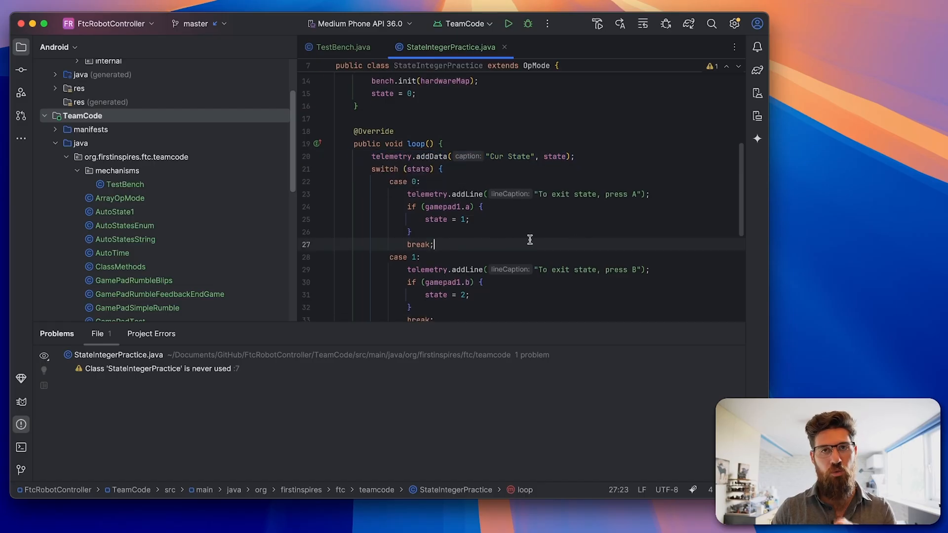
pyautogui.moveTo(379, 188); pyautogui.dragTo(433, 251)
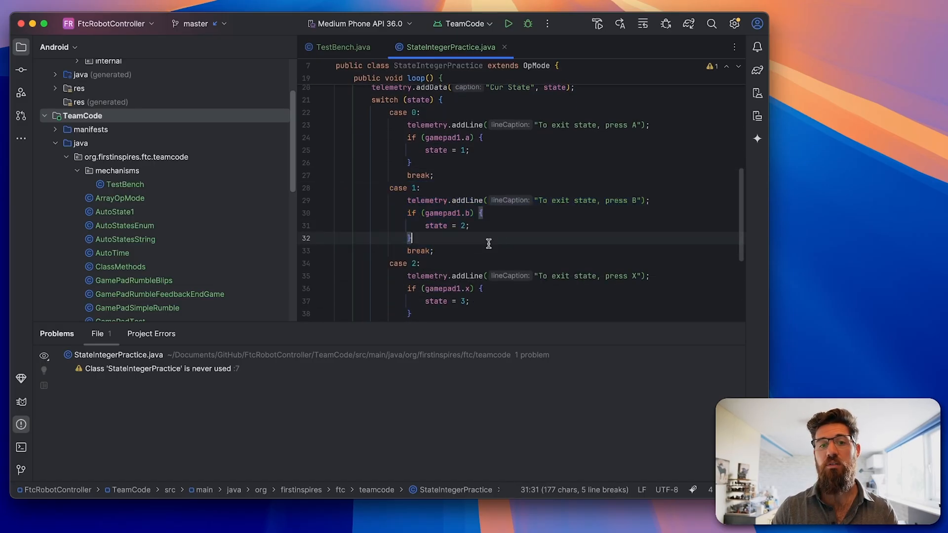
pyautogui.scroll(-3)
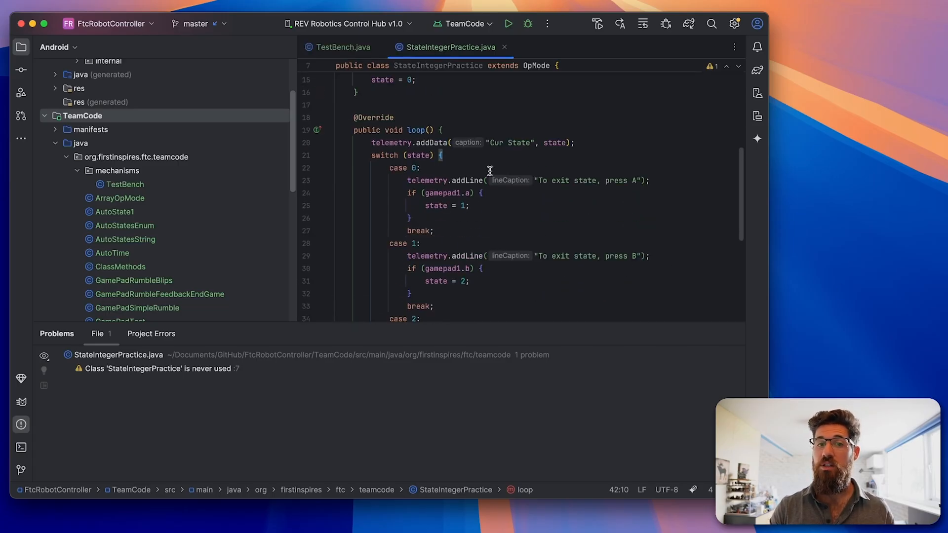
pyautogui.scroll(-3)
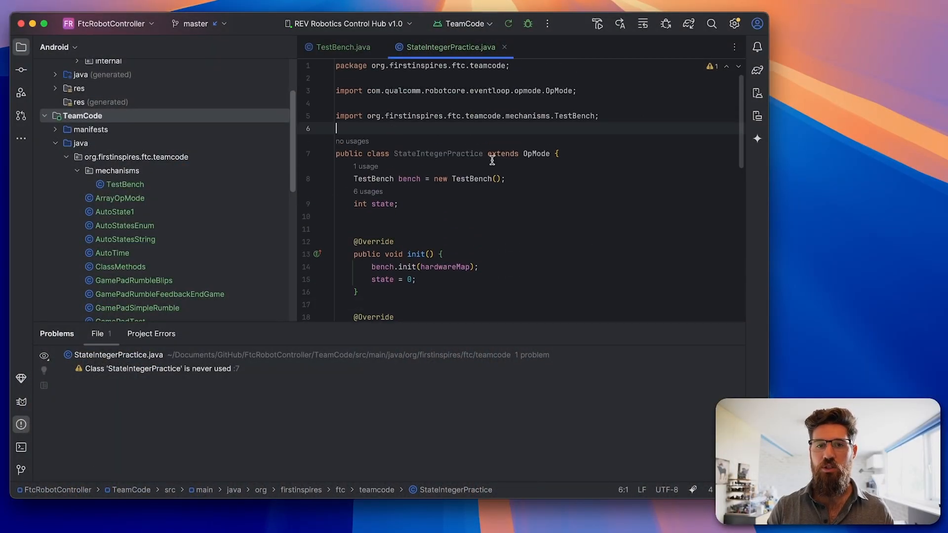
pyautogui.write('@Au')
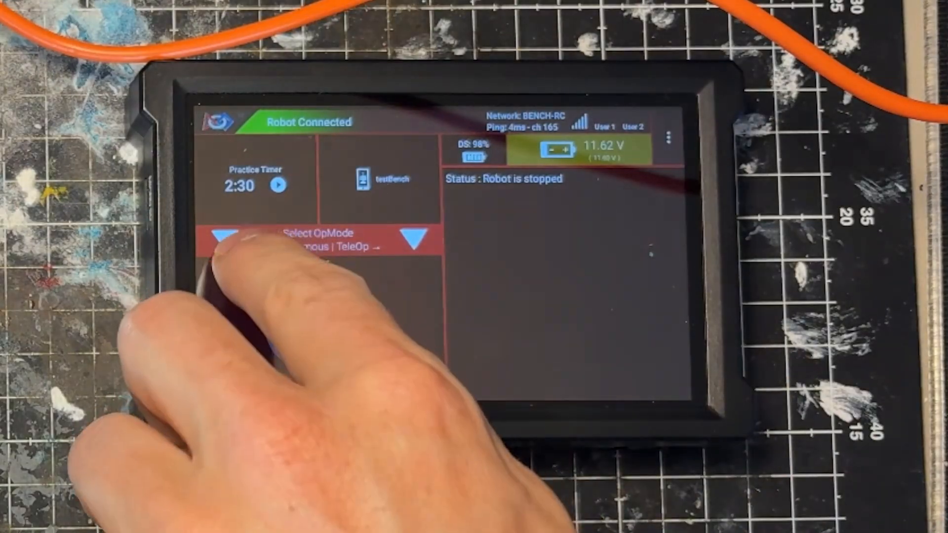
# Step: Select StateIntegerPractice from the autonomous OpMode list and INIT it on the robot
pyautogui.click(327, 242)
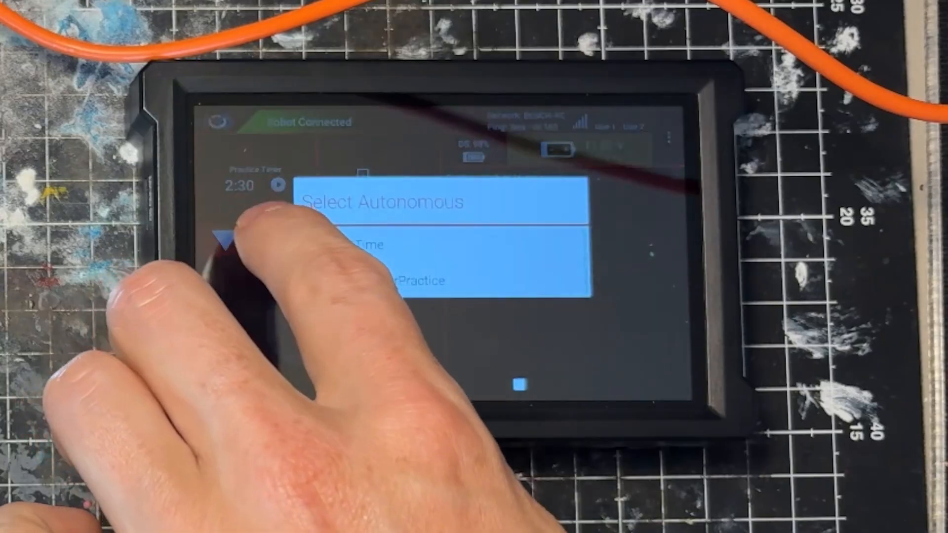
pyautogui.click(393, 280)
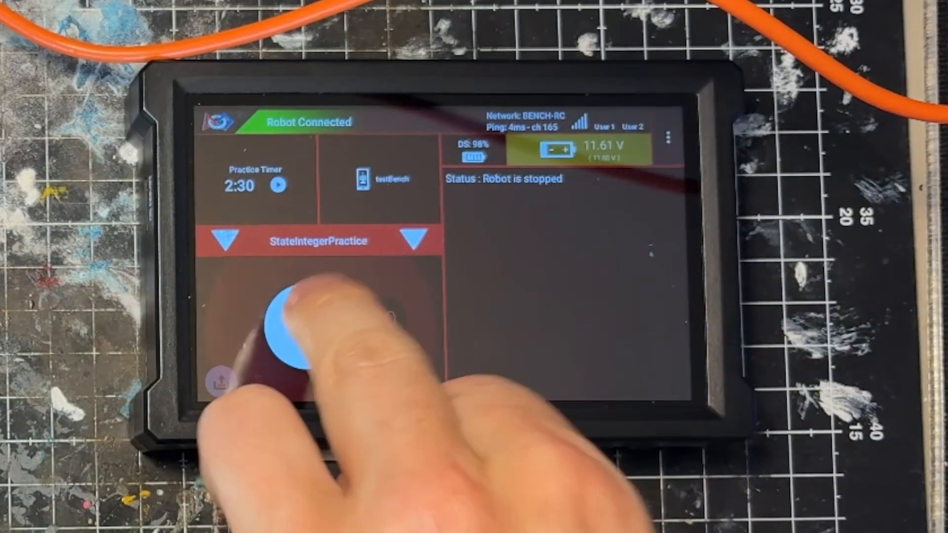
pyautogui.click(297, 324)
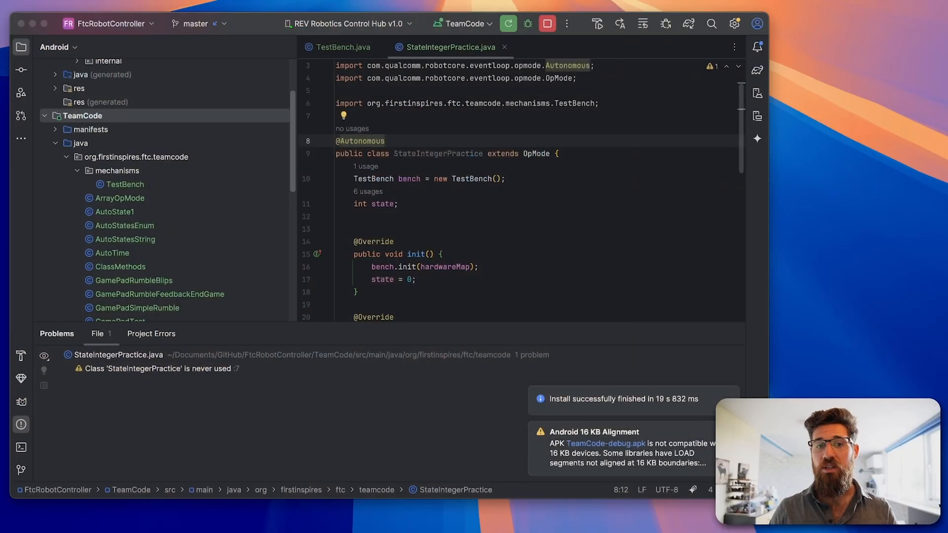
pyautogui.moveTo(320, 339)
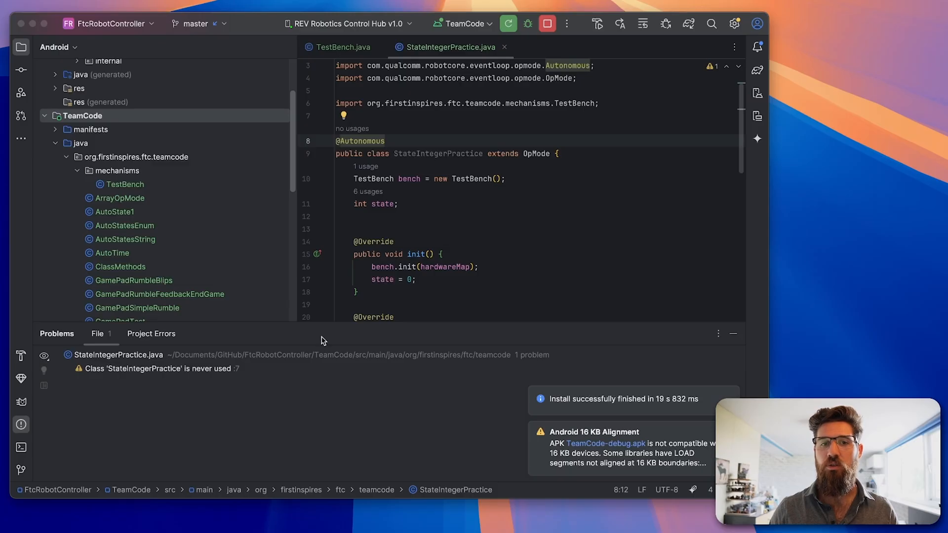
# Step: Change init() to state = 1 and rerun the app on the Control Hub
pyautogui.click(412, 265)
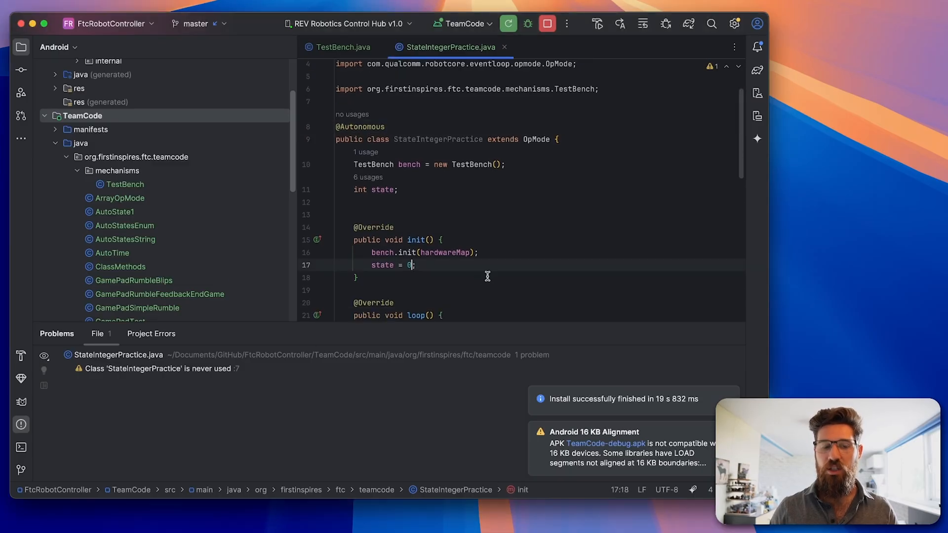
pyautogui.write('1')
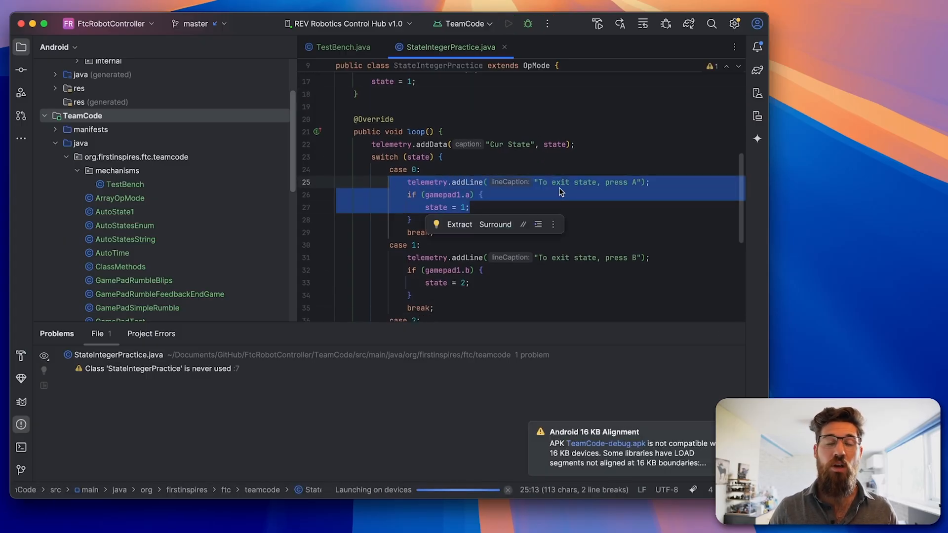
pyautogui.click(403, 258)
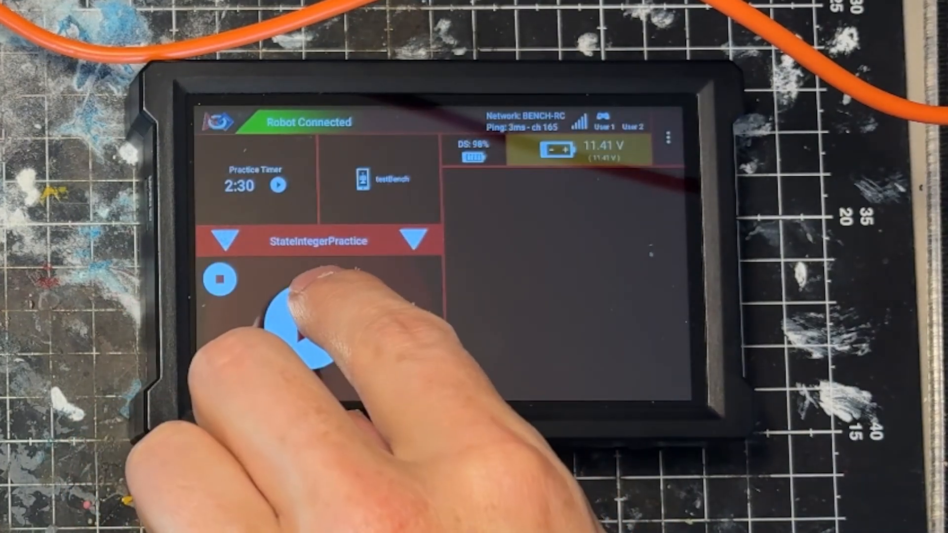
# Step: Start StateIntegerPractice, read Cur State 3 and the finished message, then stop it
pyautogui.click(305, 327)
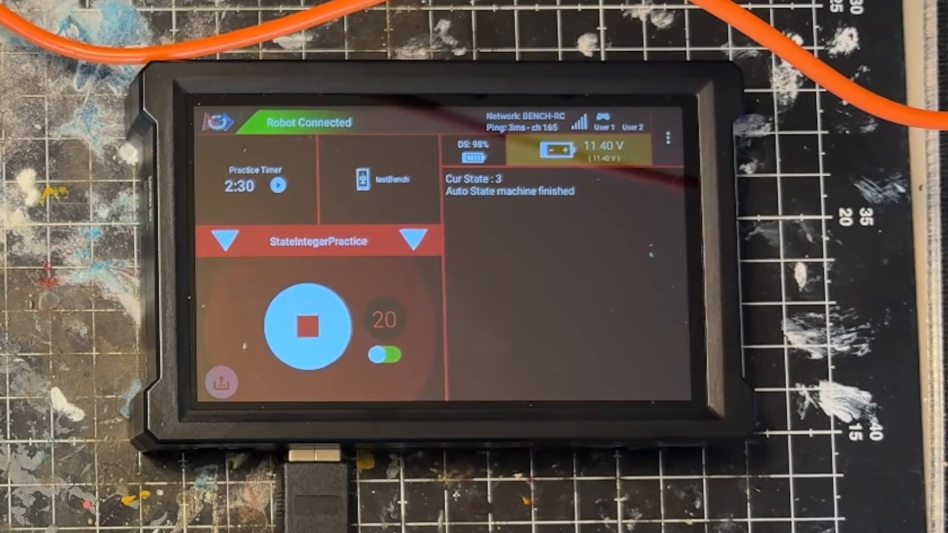
pyautogui.click(307, 327)
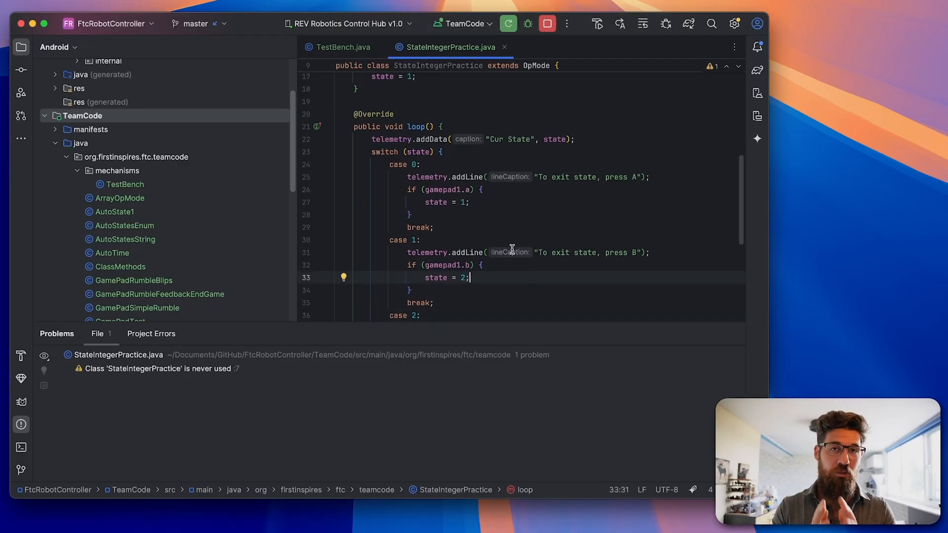
pyautogui.doubleClick(416, 164)
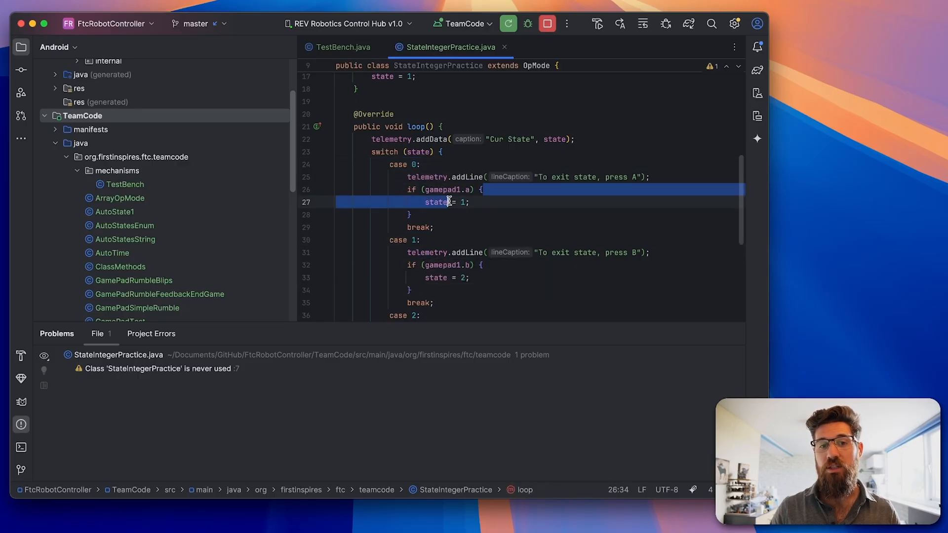
pyautogui.click(526, 201)
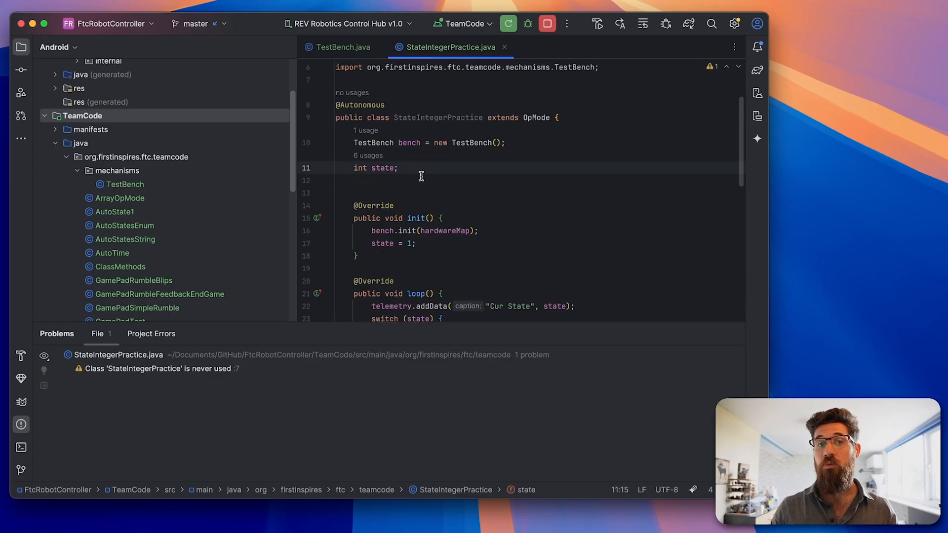
# Step: Replace the int state field with enum State { WAIT_FOR_A, WAIT_FOR_B, WAIT_FOR_X, FINISHED }
pyautogui.moveTo(354, 168); pyautogui.dragTo(396, 168)
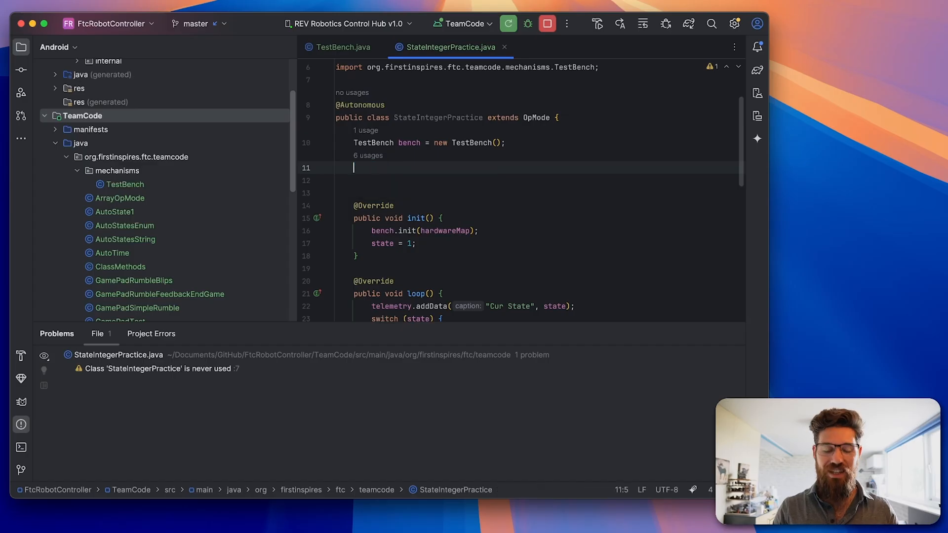
pyautogui.write('enum')
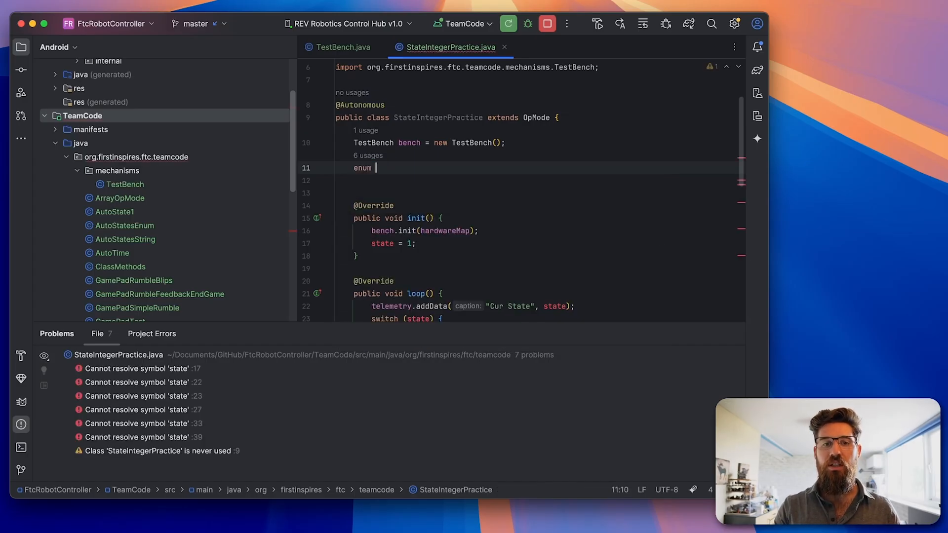
pyautogui.write('State {')
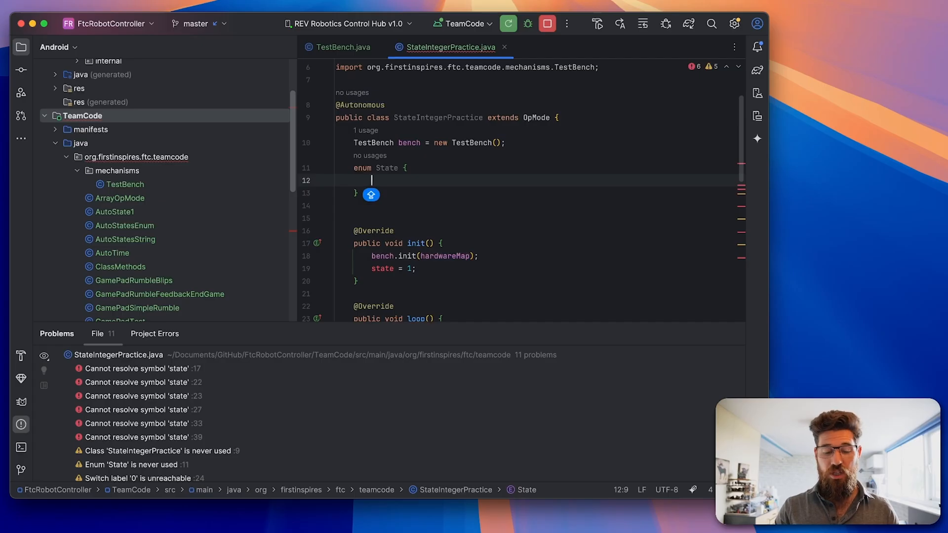
pyautogui.write('WAIT_FOR')
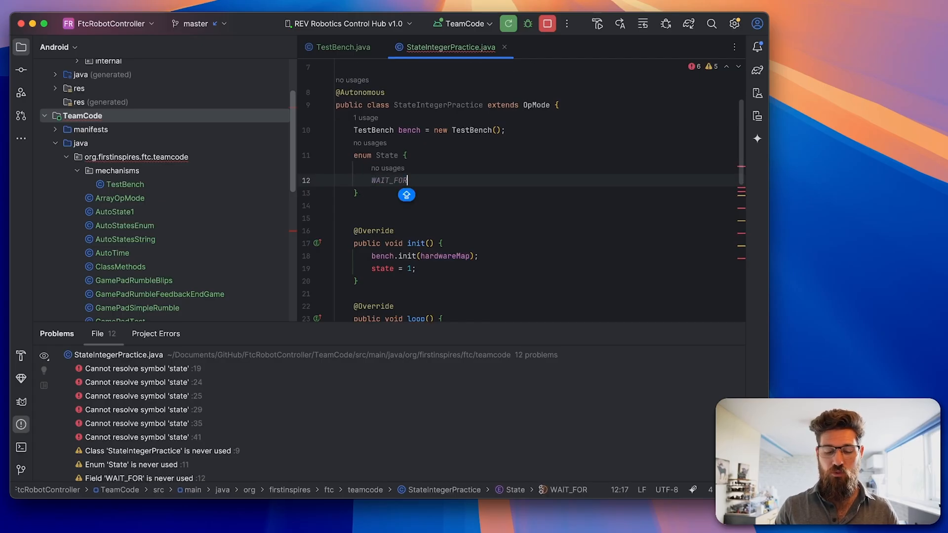
pyautogui.write('_A,')
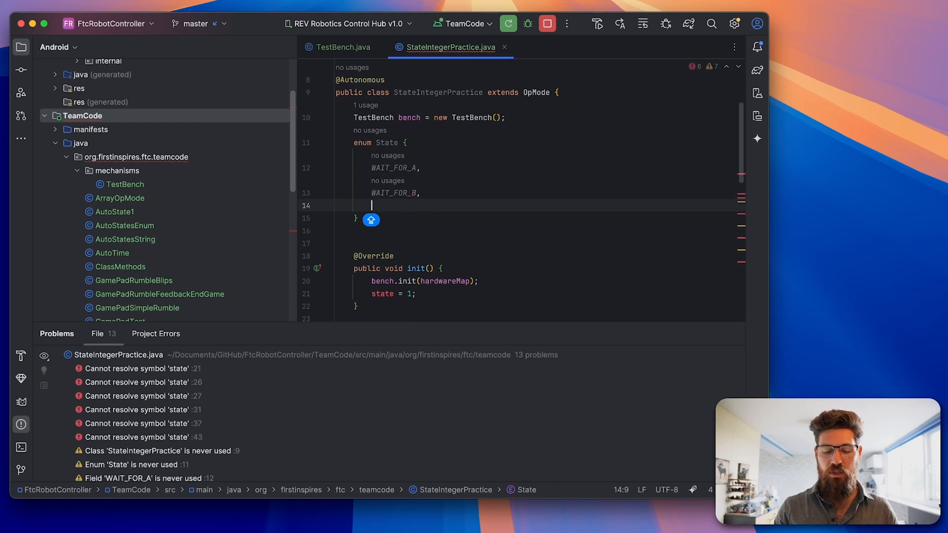
pyautogui.write('WAIT_FOR')
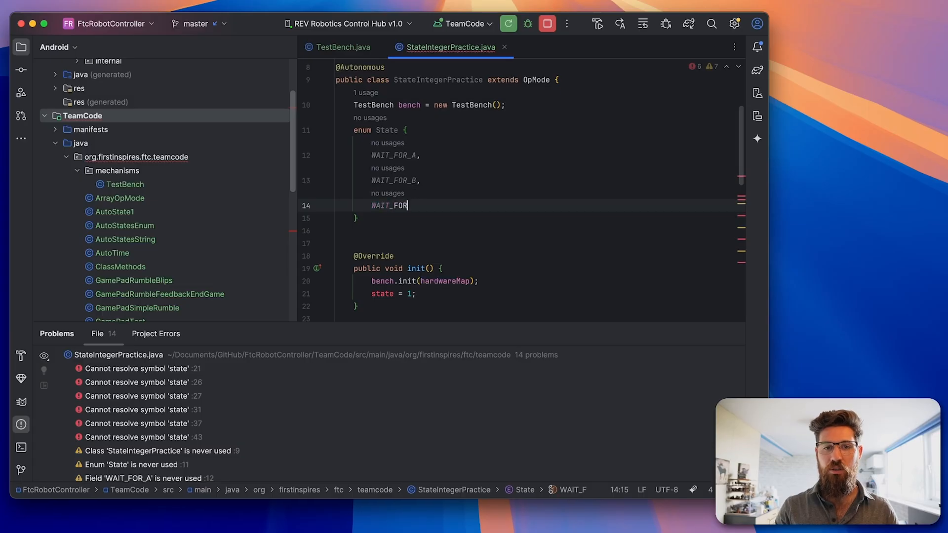
pyautogui.write('_X,M')
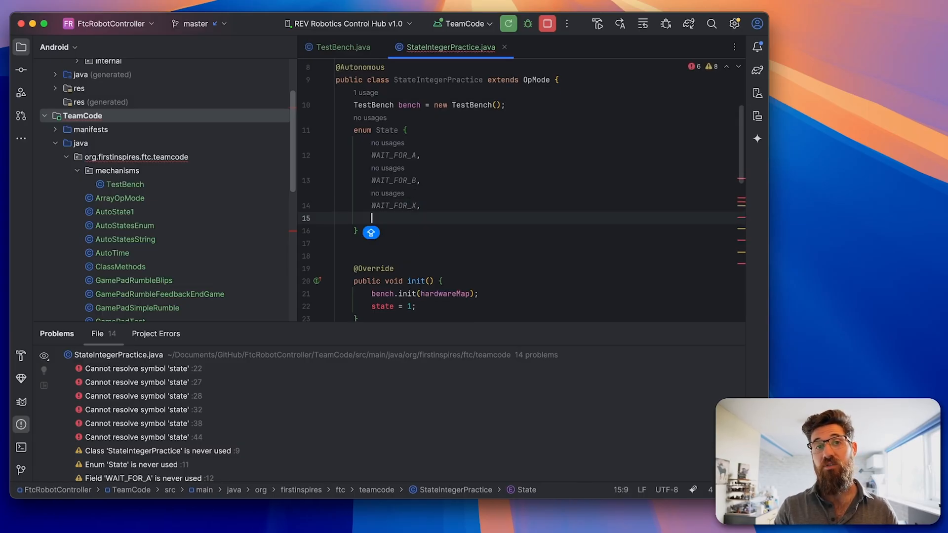
pyautogui.write('FINISHED')
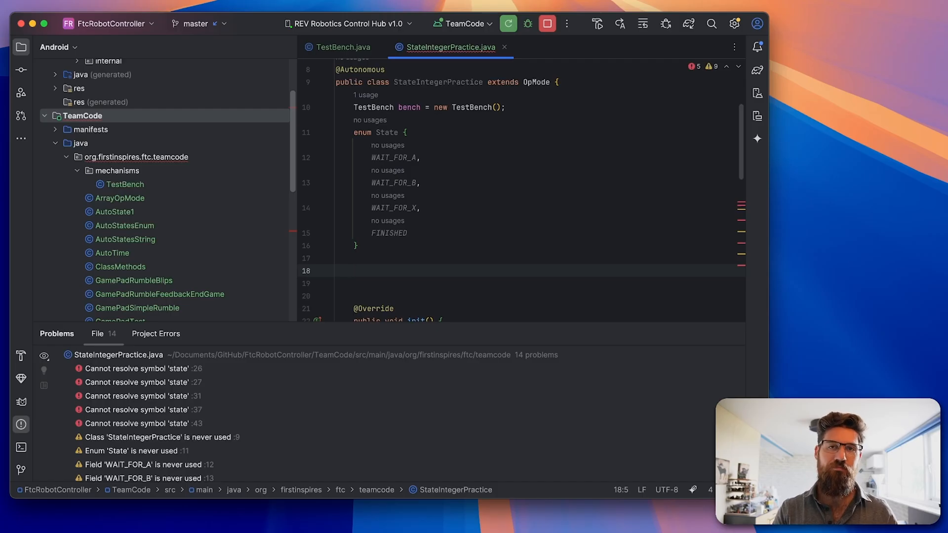
# Step: Declare State state = State.WAIT_FOR_A and have init() assign State.WAIT_FOR_A instead of 1
pyautogui.write('State')
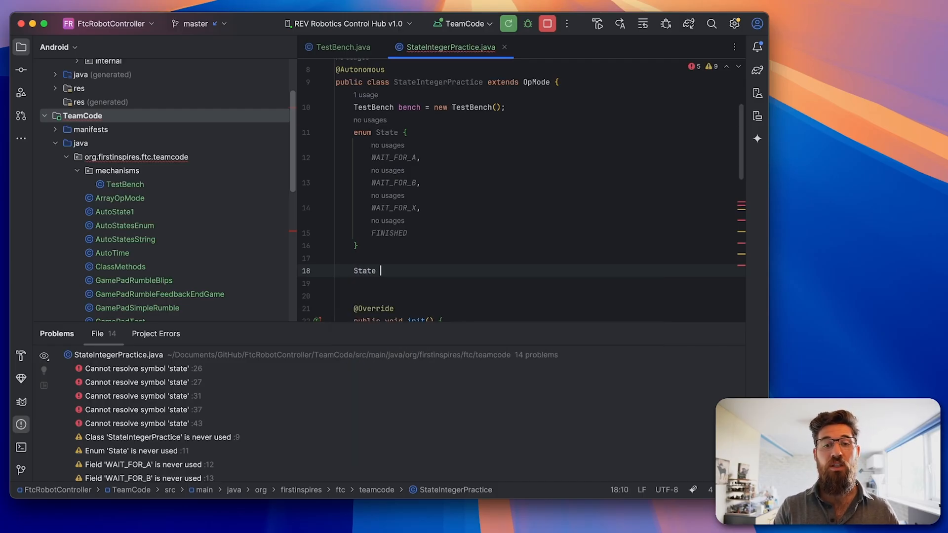
pyautogui.write('state = State.WAIT_FOR_A;')
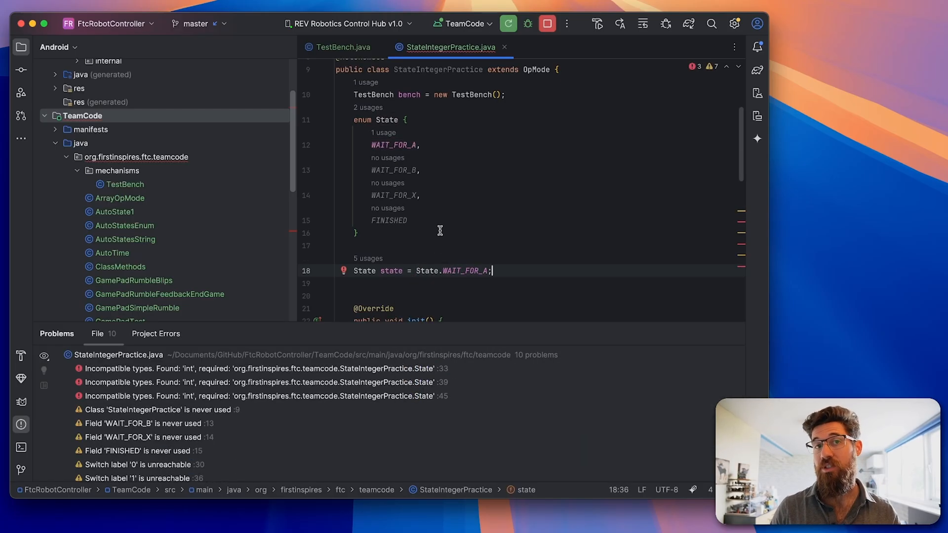
pyautogui.scroll(-3)
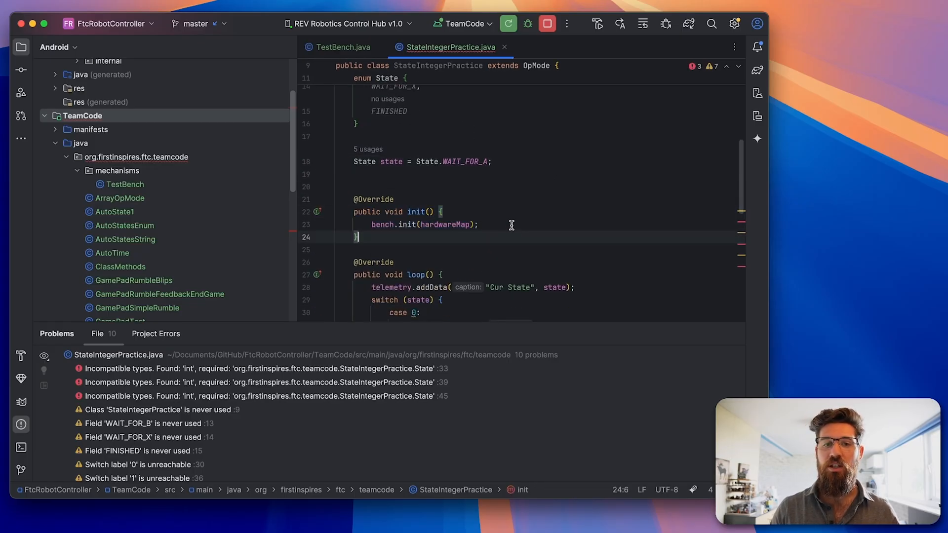
pyautogui.write('state = S')
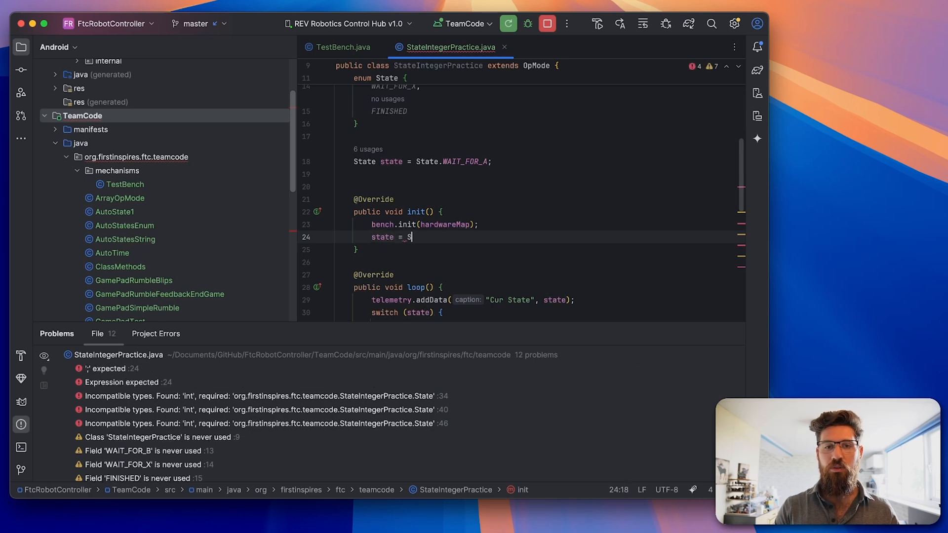
pyautogui.write('tate.WAIT_FOR_A')
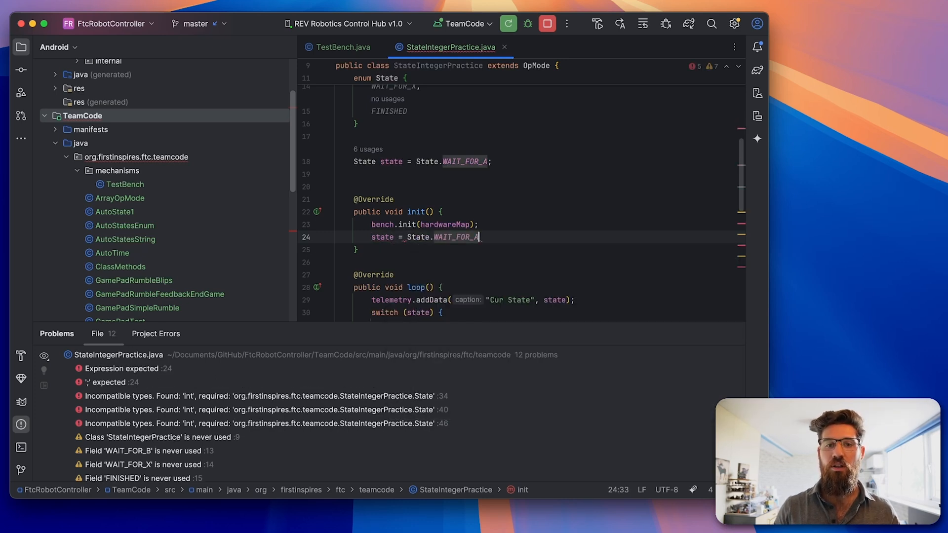
pyautogui.write(';')
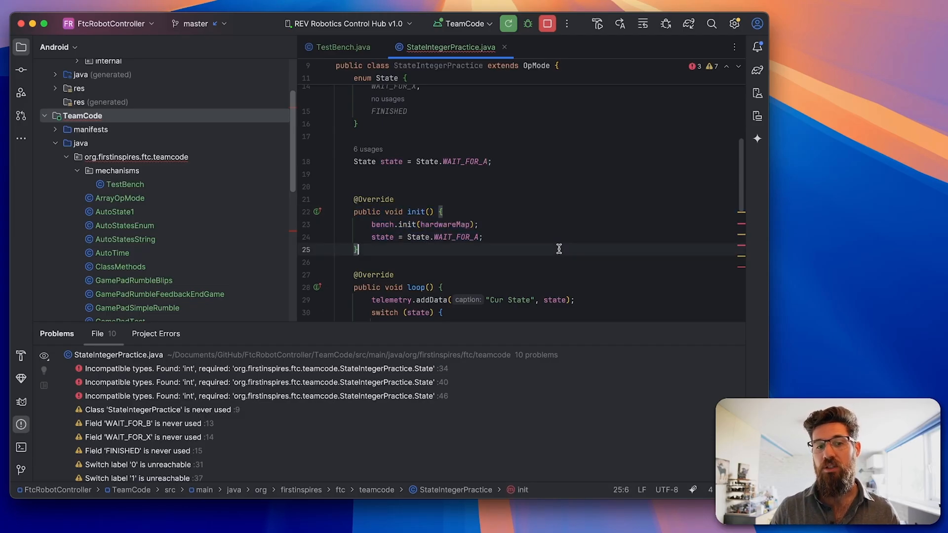
pyautogui.click(482, 236)
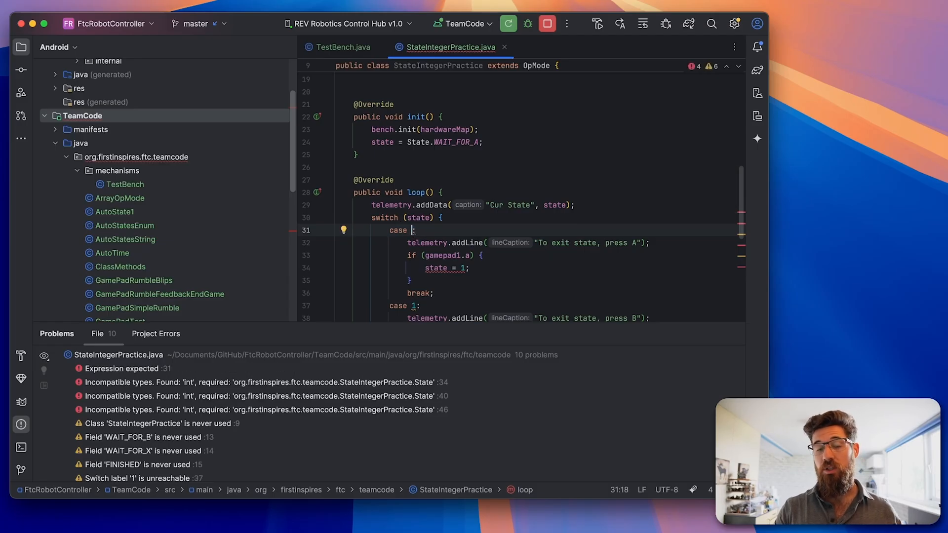
# Step: Relabel the switch cases WAIT_FOR_A, WAIT_FOR_B and WAIT_FOR_X
pyautogui.write('WAIT_FOR_A')
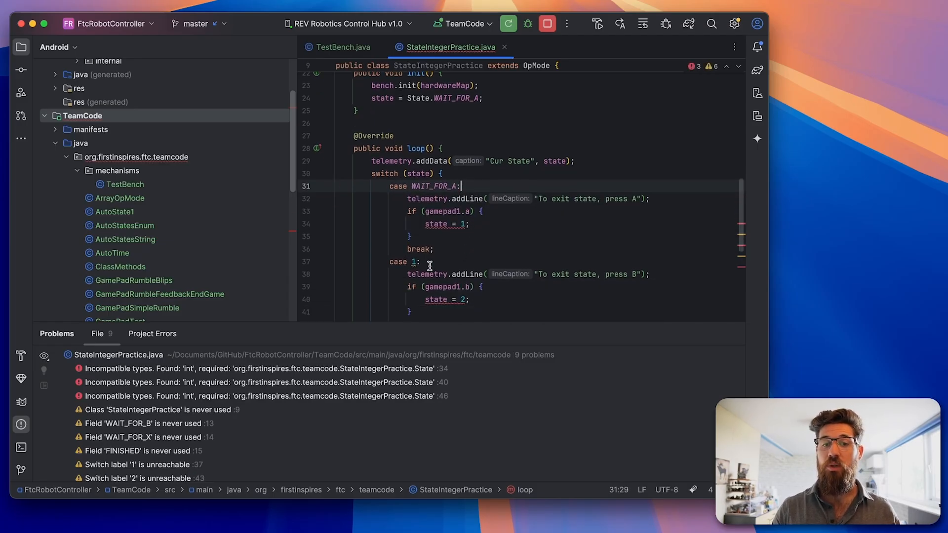
pyautogui.write('WAIT_FOR_B')
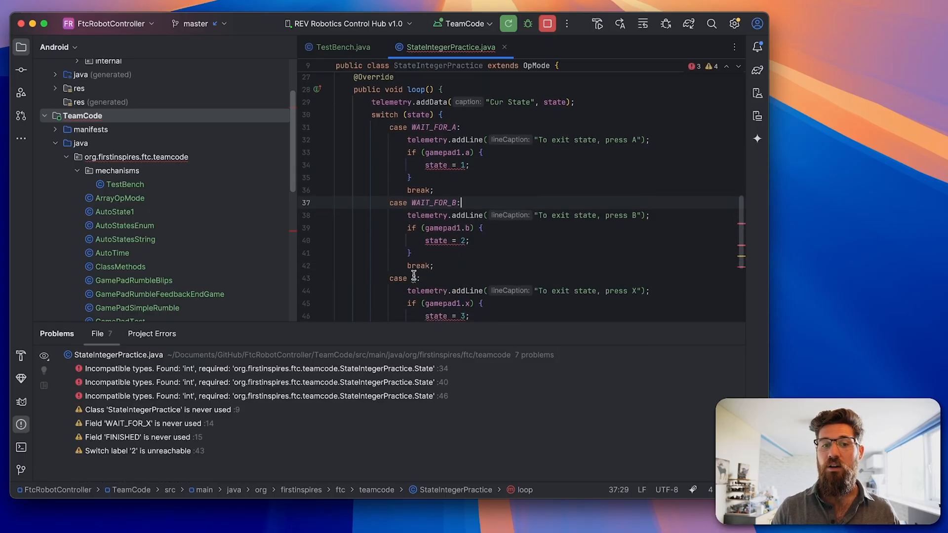
pyautogui.write('WAIT_FOR_X')
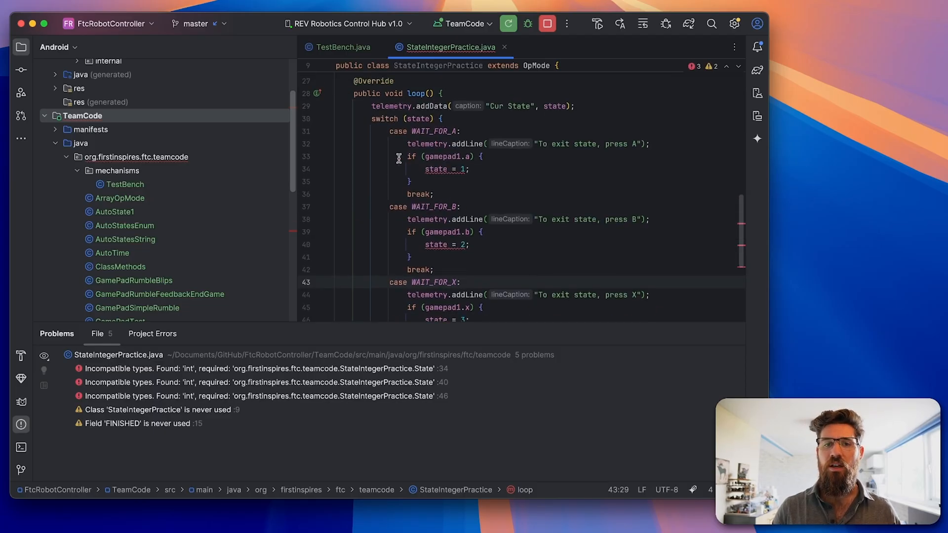
# Step: Replace the numeric assignments with State.WAIT_FOR_B, State.WAIT_FOR_X and State.FINISHED
pyautogui.click(464, 168)
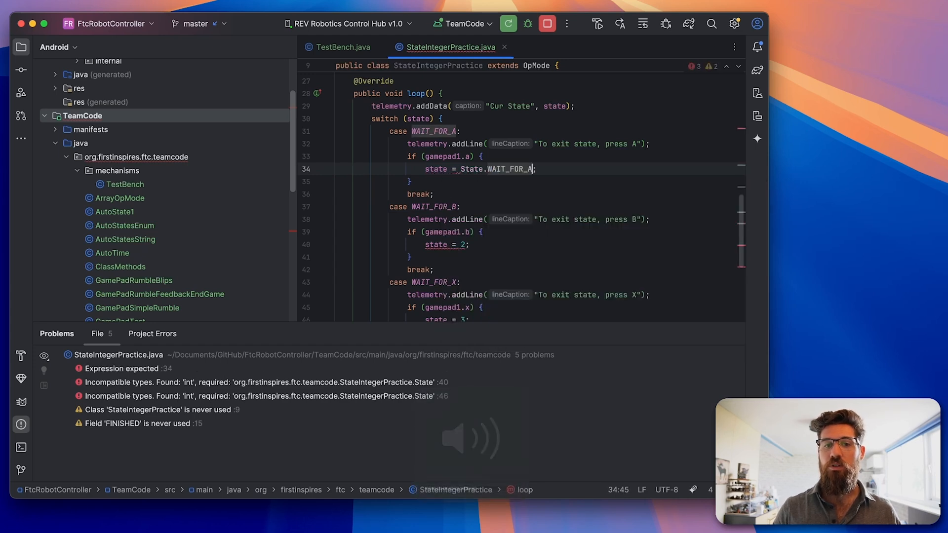
pyautogui.write('State.WAIT_FOR_B')
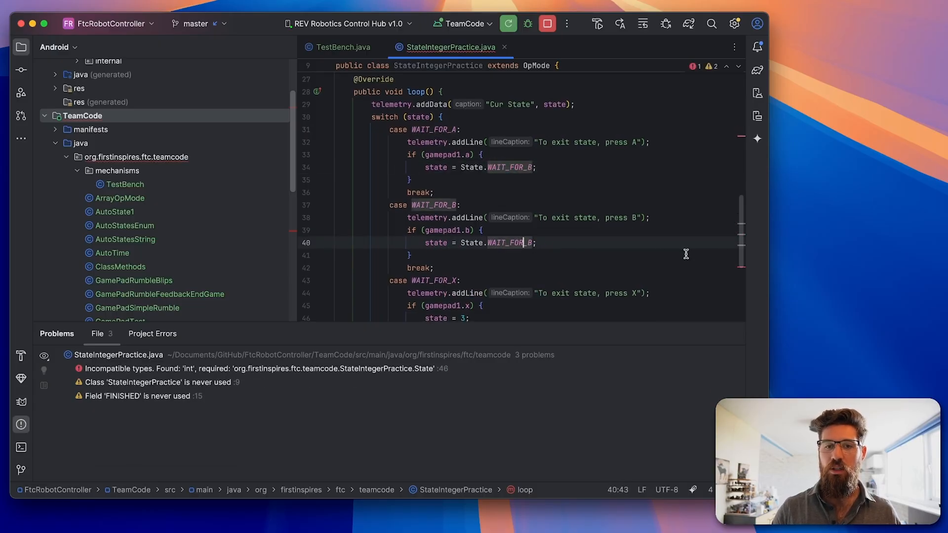
pyautogui.write('WAIT_FOR_X')
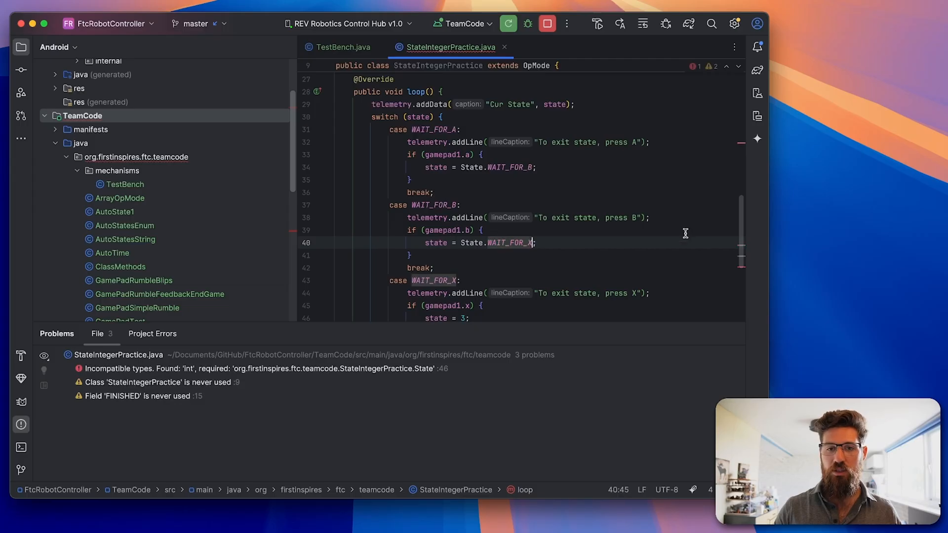
pyautogui.write('State.FINISHED')
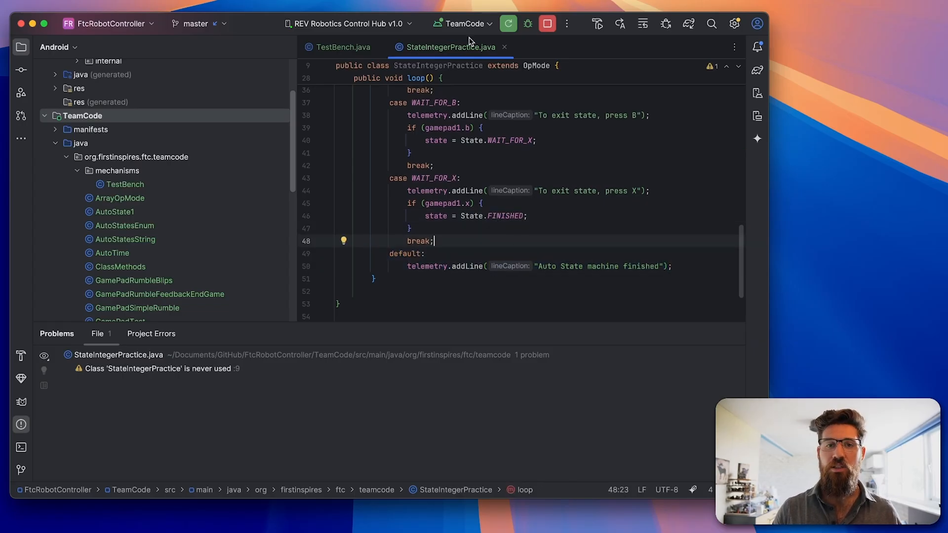
# Step: Run the TeamCode configuration to build and install the enum-based StateIntegerPractice on the robot controller
pyautogui.click(507, 23)
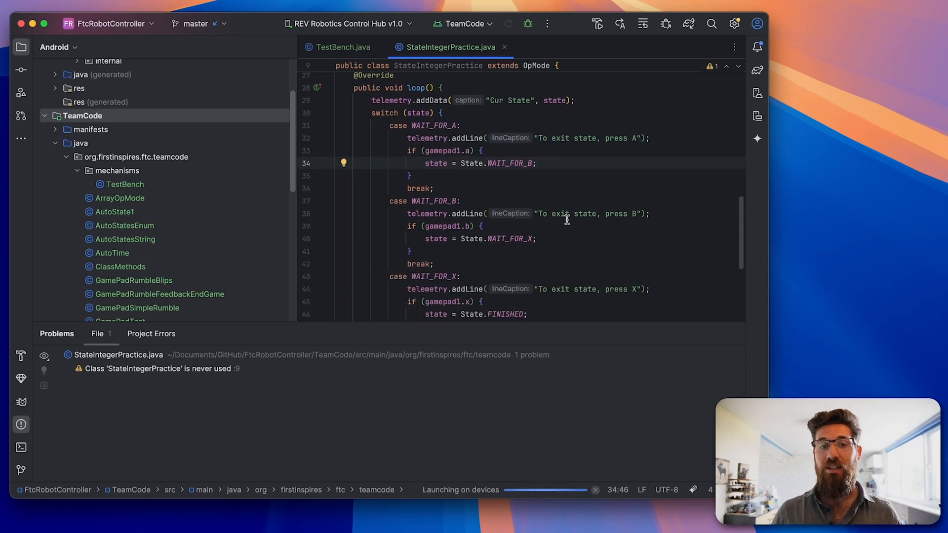
pyautogui.click(435, 188)
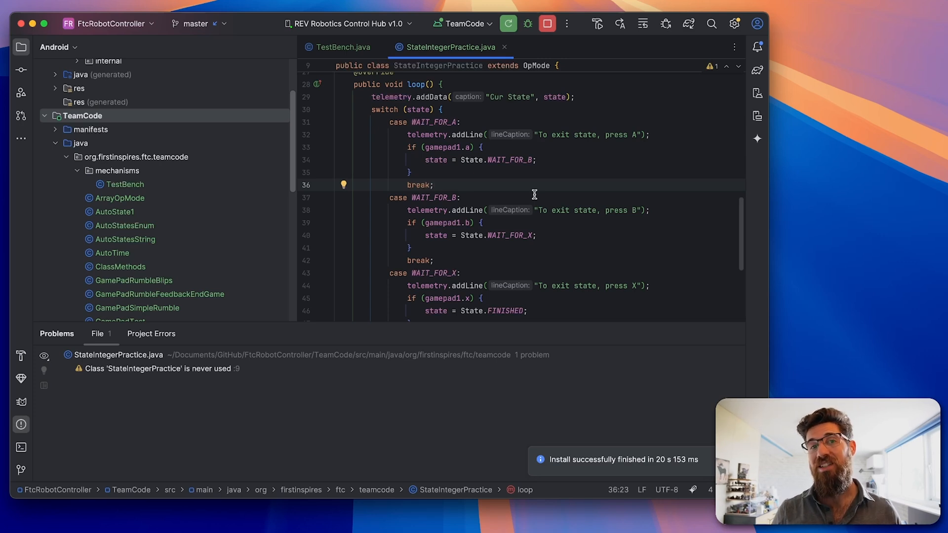
pyautogui.scroll(-3)
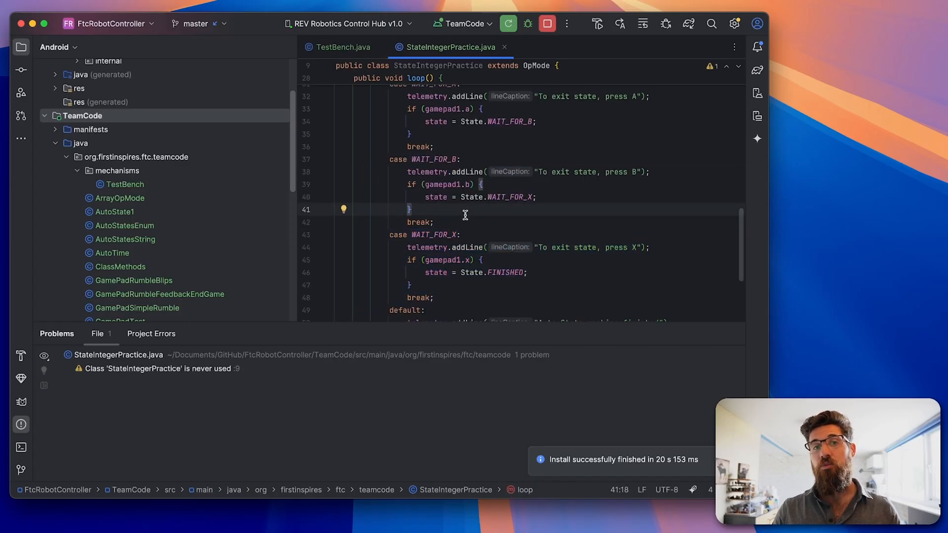
pyautogui.moveTo(218, 53)
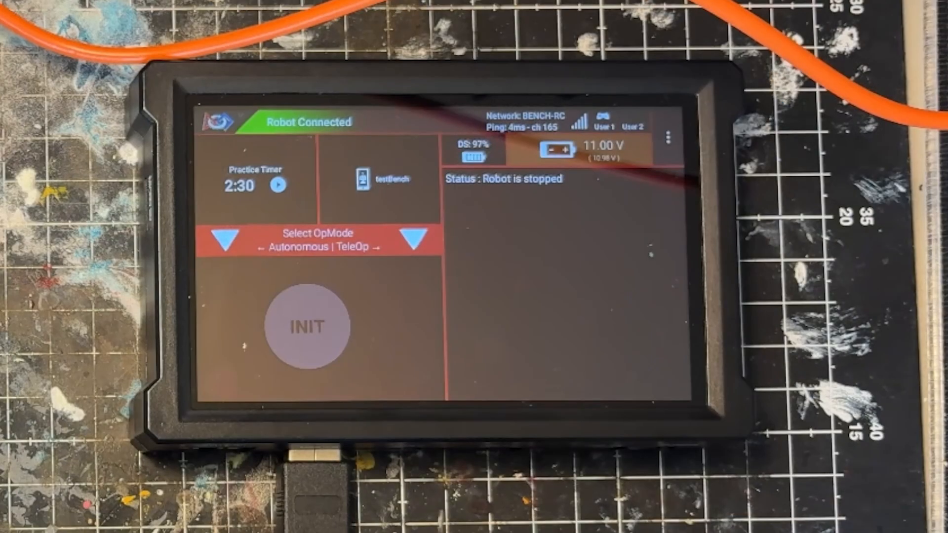
# Step: Select StateIntegerPractice from the Autonomous list, INIT and Start it so telemetry shows Cur State WAIT_FOR_A
pyautogui.click(315, 242)
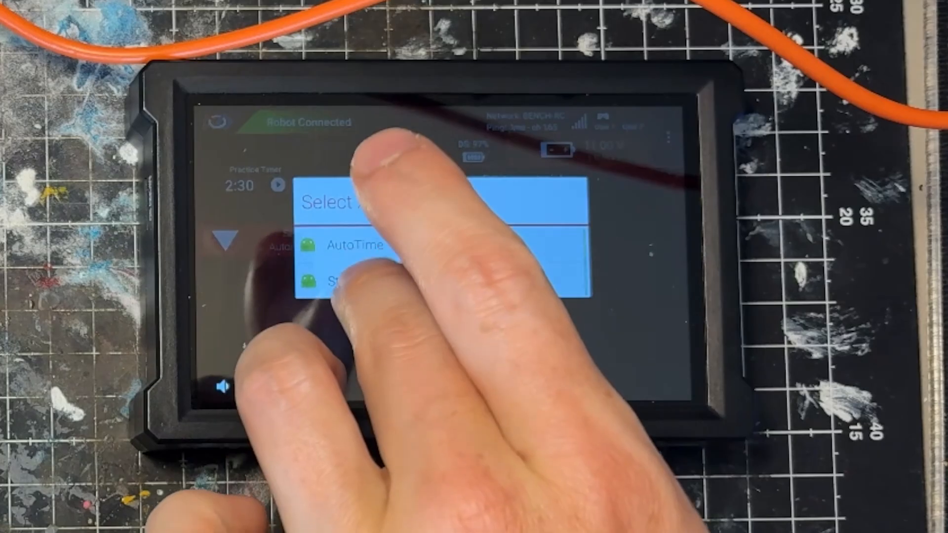
pyautogui.click(356, 245)
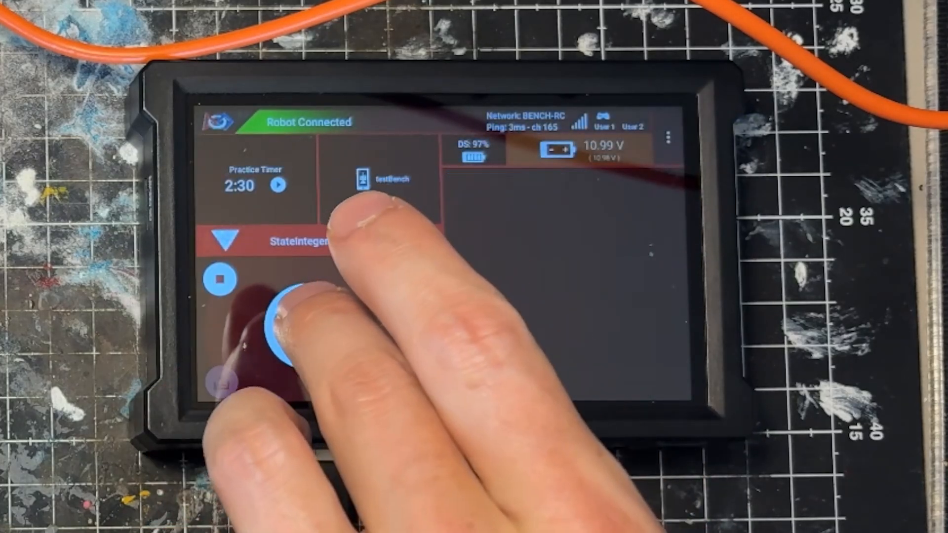
pyautogui.click(282, 327)
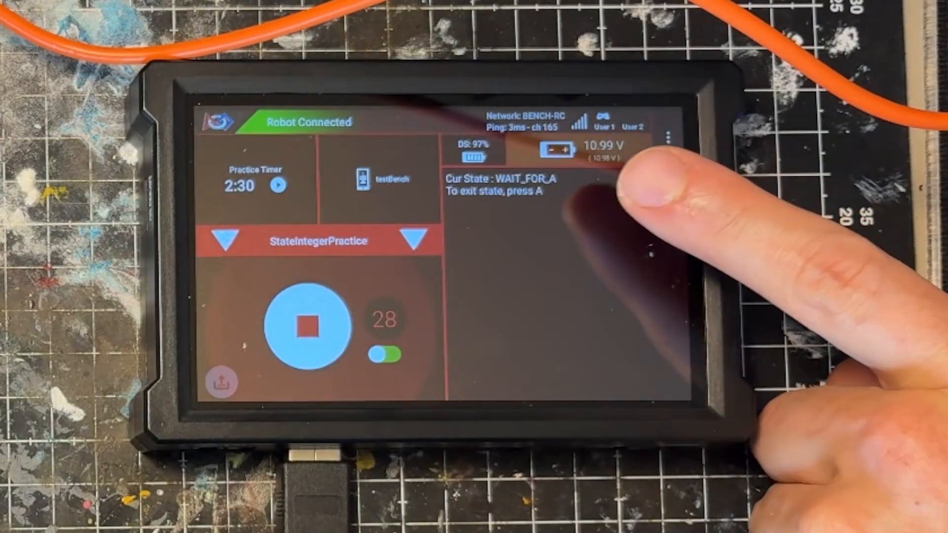